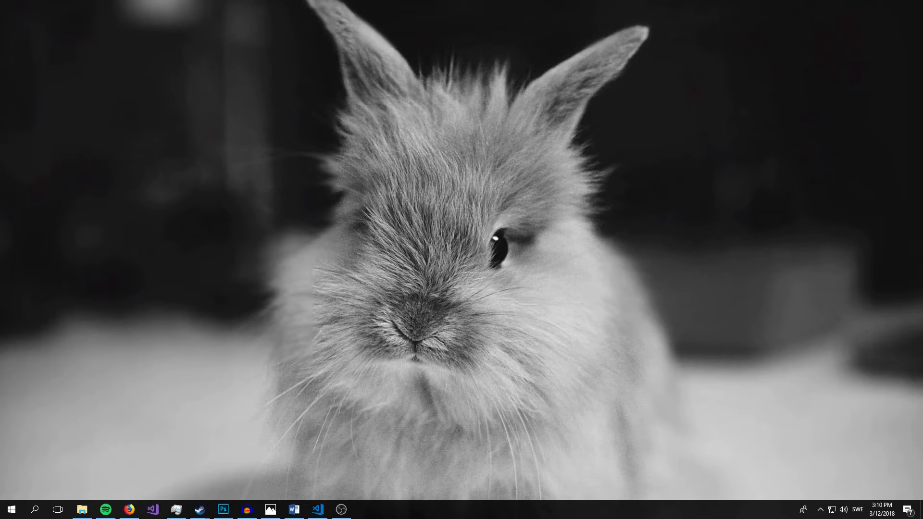
mouse_move(331, 490)
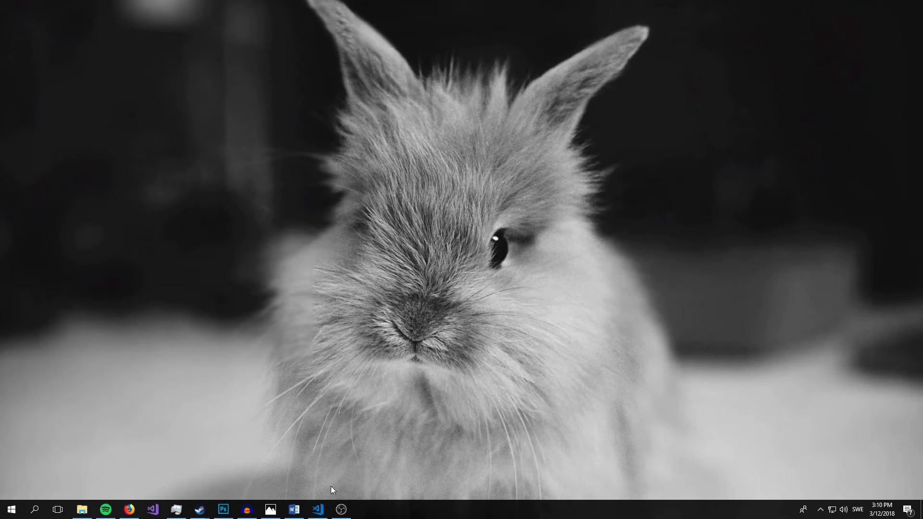
Open Visual Studio Code and highlight the html and meta element names in the snippet
left_click(316, 509)
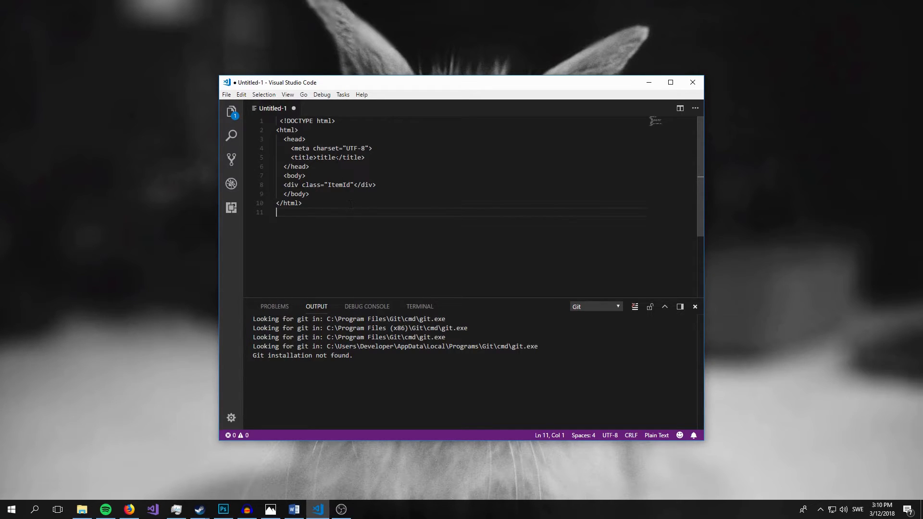
double_click(286, 130)
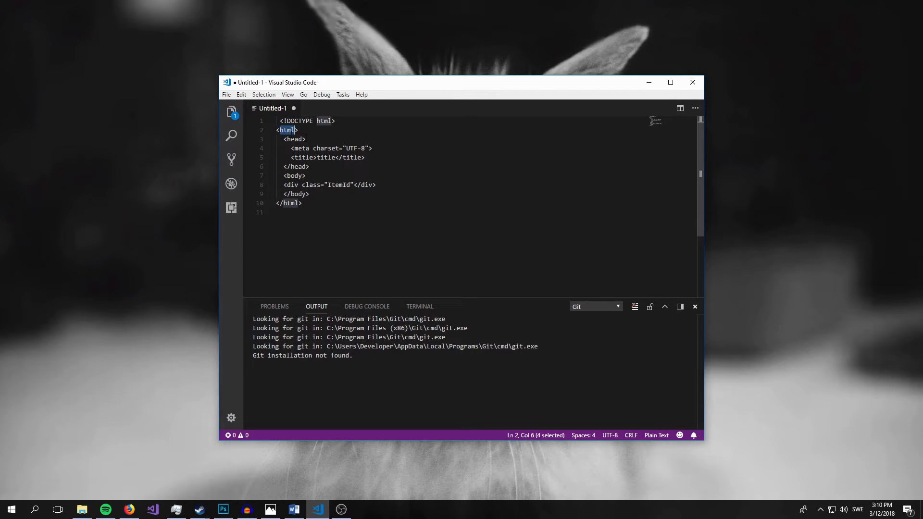
double_click(299, 148)
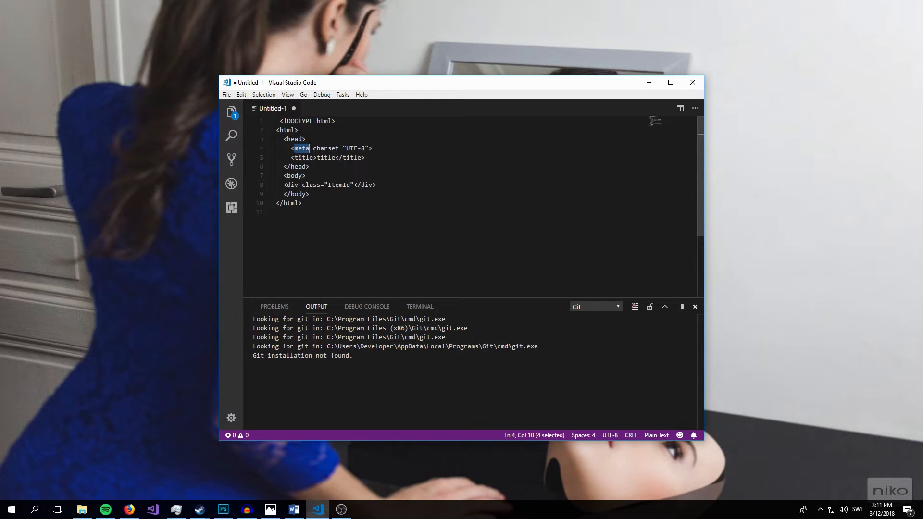
double_click(287, 131)
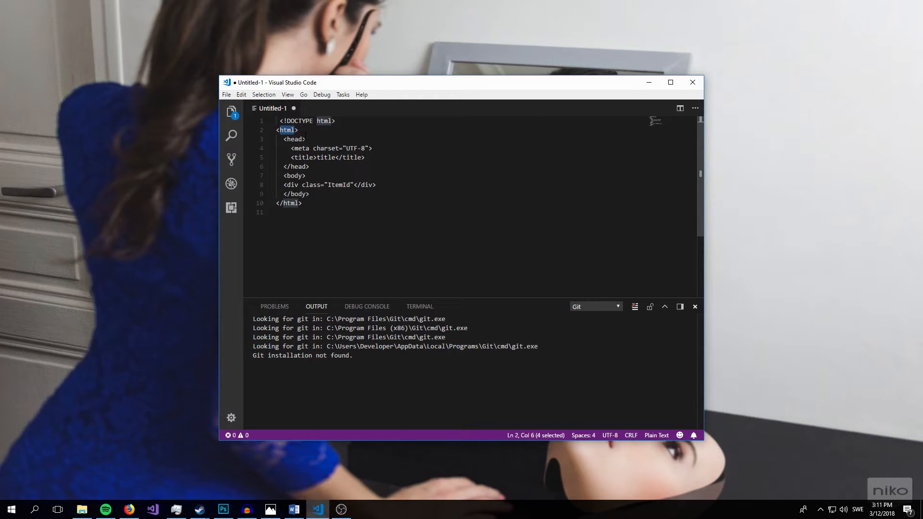
left_click(288, 130)
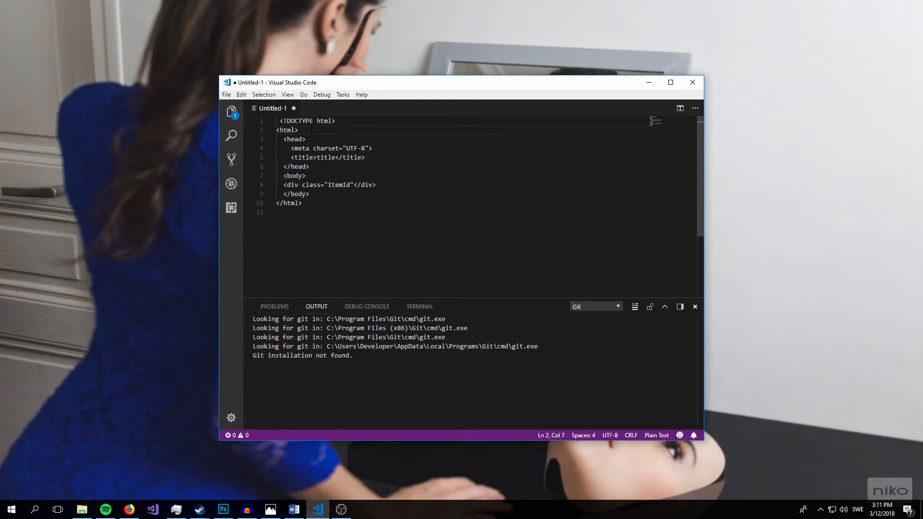
Highlight html, head, the div's class attribute and its ItemId value
double_click(288, 129)
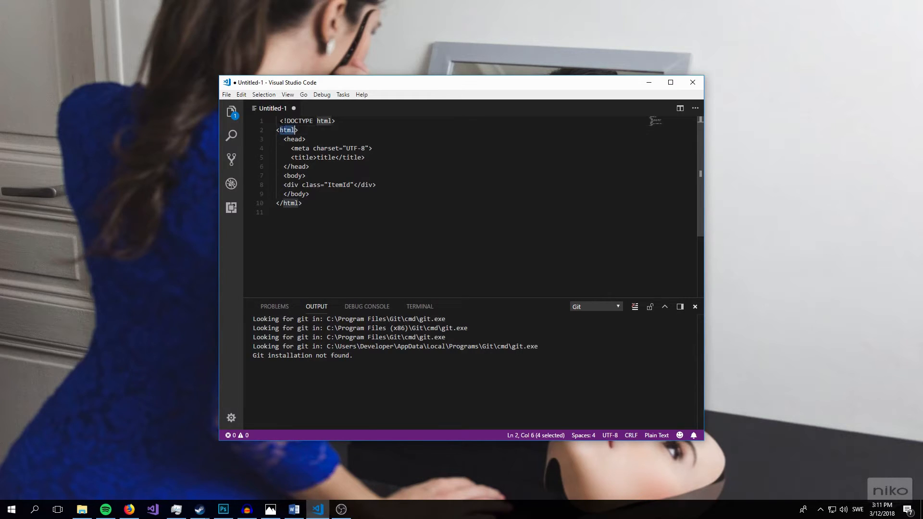
double_click(293, 139)
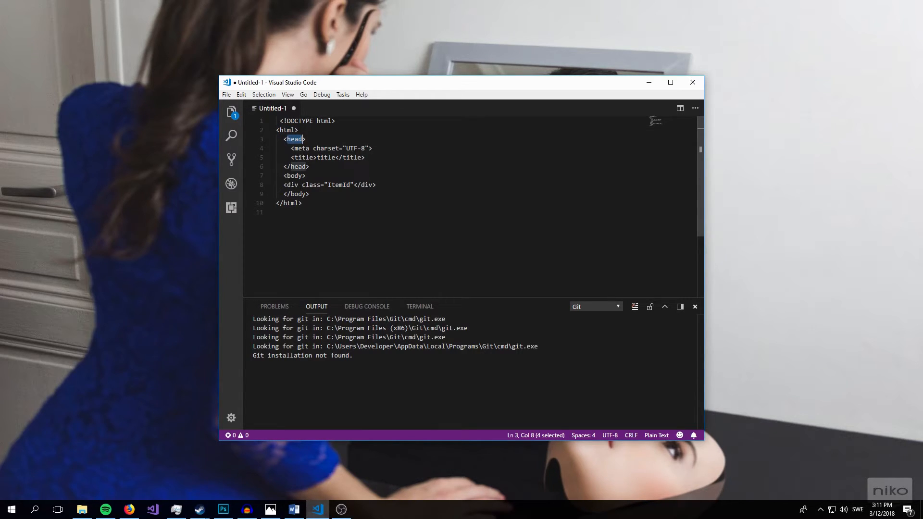
left_click(314, 184)
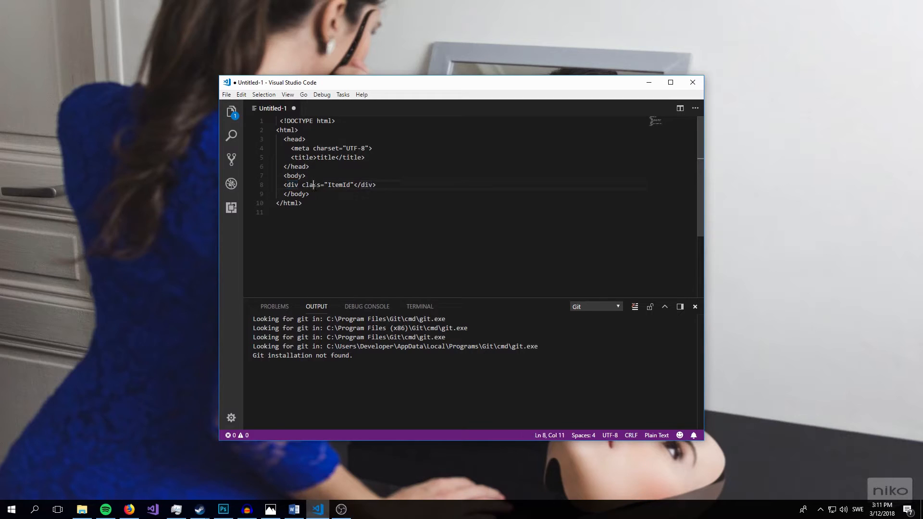
double_click(304, 184)
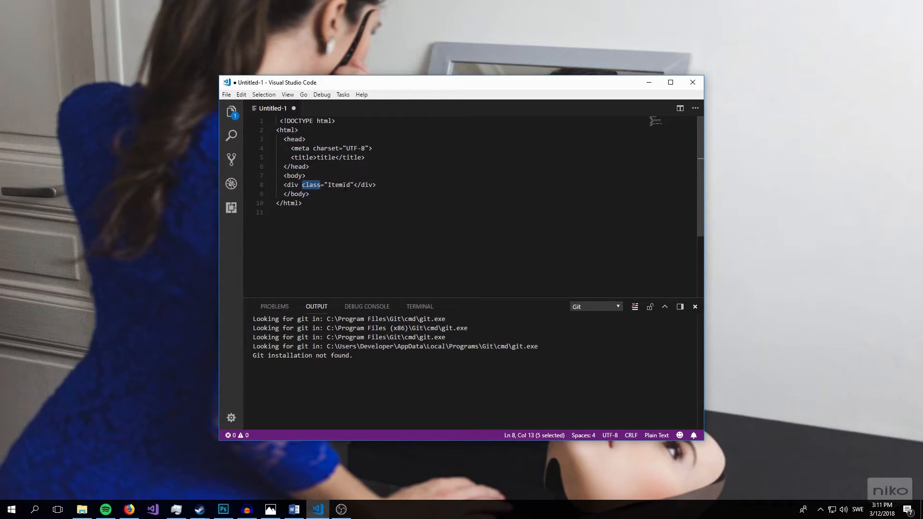
double_click(338, 184)
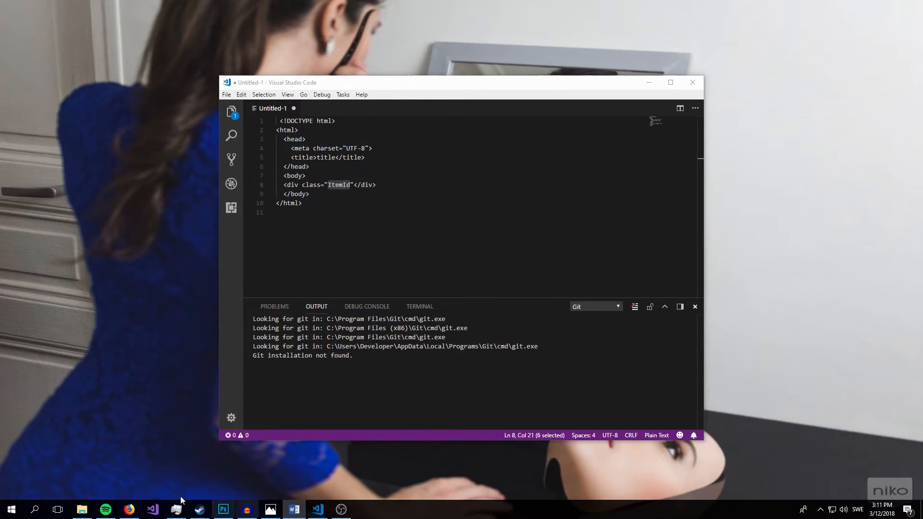
Switch to Firefox and scroll through the XMLQuire page's Downloads and License sections
left_click(129, 509)
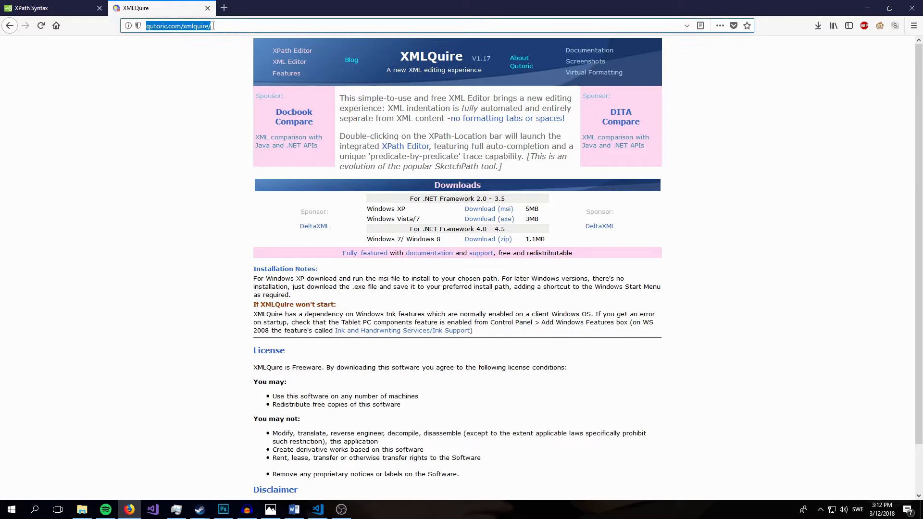
scroll("down", 3)
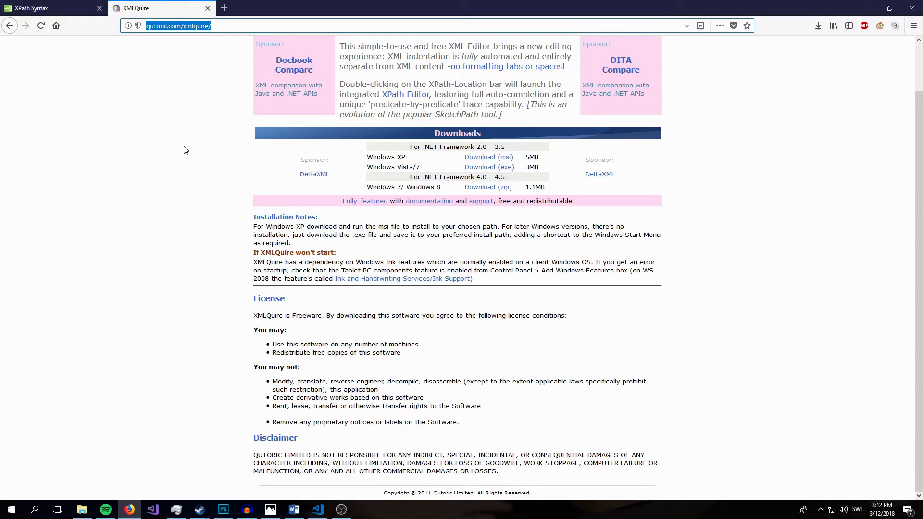
mouse_move(227, 190)
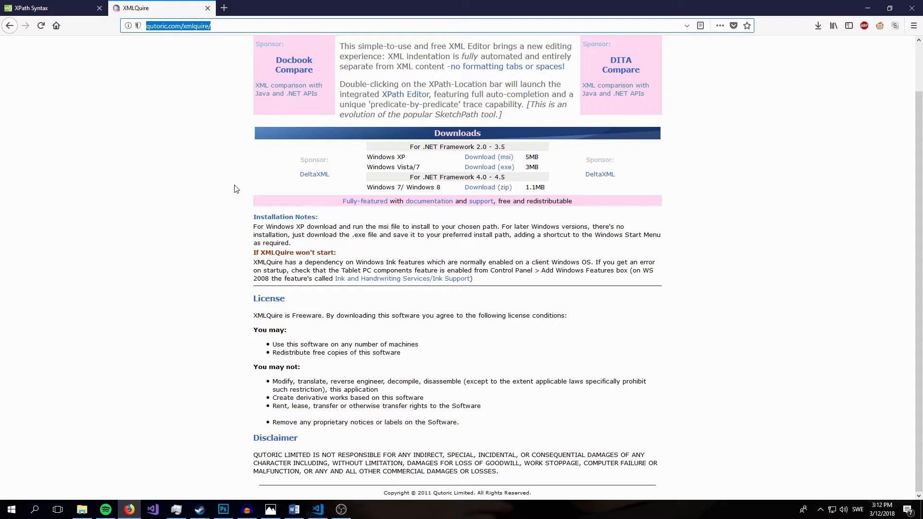
mouse_move(262, 213)
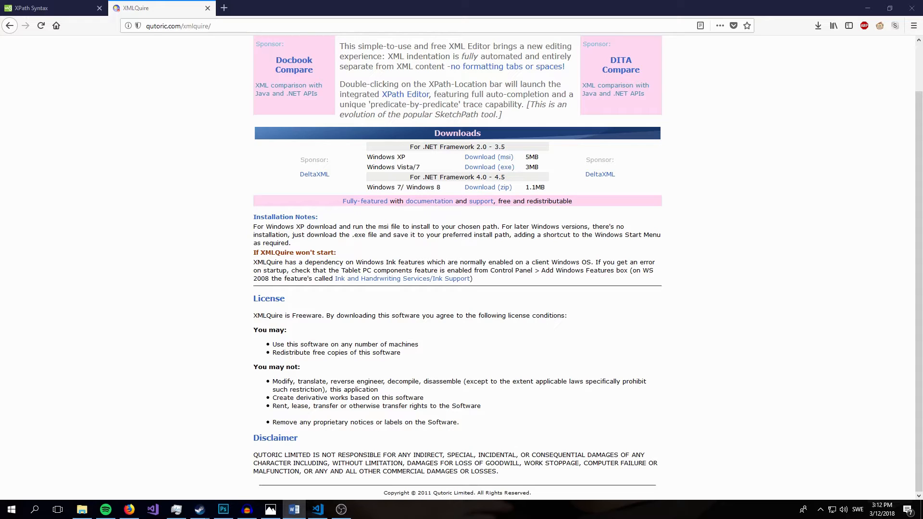
scroll("up", 3)
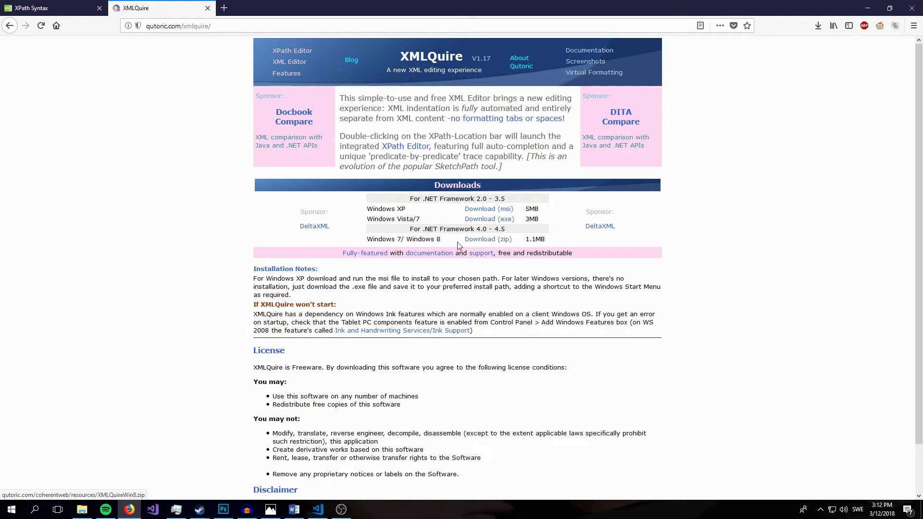
Download and save the Windows 7/8 XMLQuireWin8.zip file
left_click(487, 239)
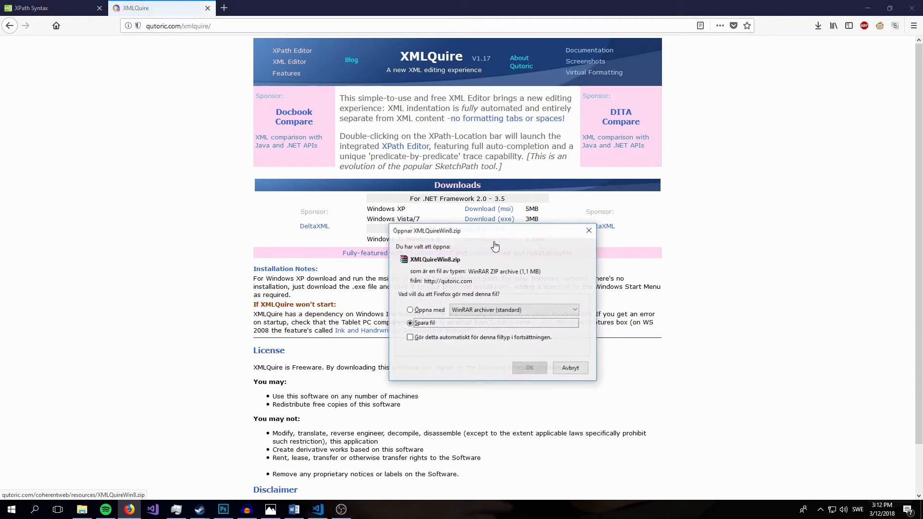
left_click(568, 367)
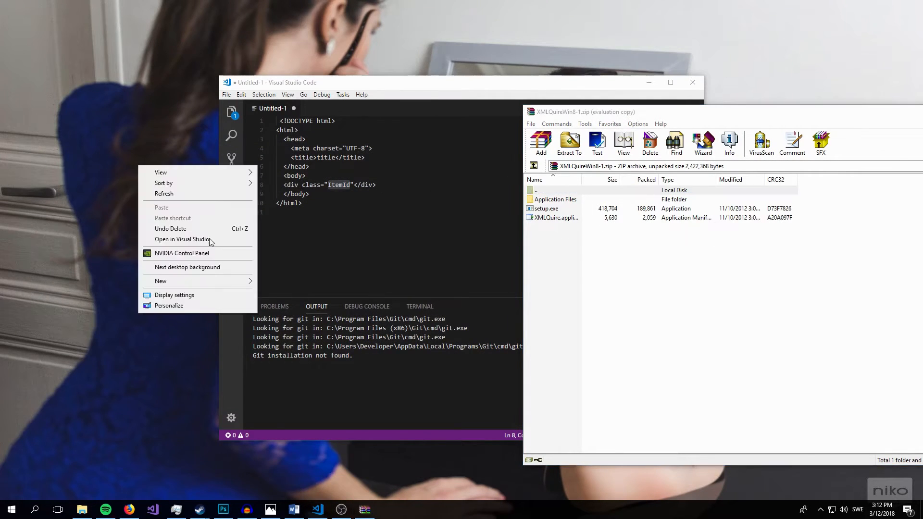
left_click(161, 281)
type("XML")
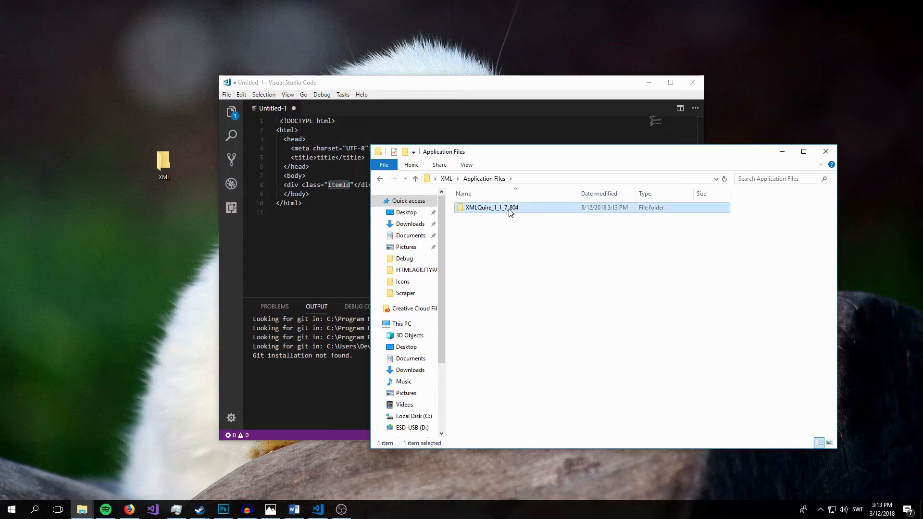
mouse_move(486, 210)
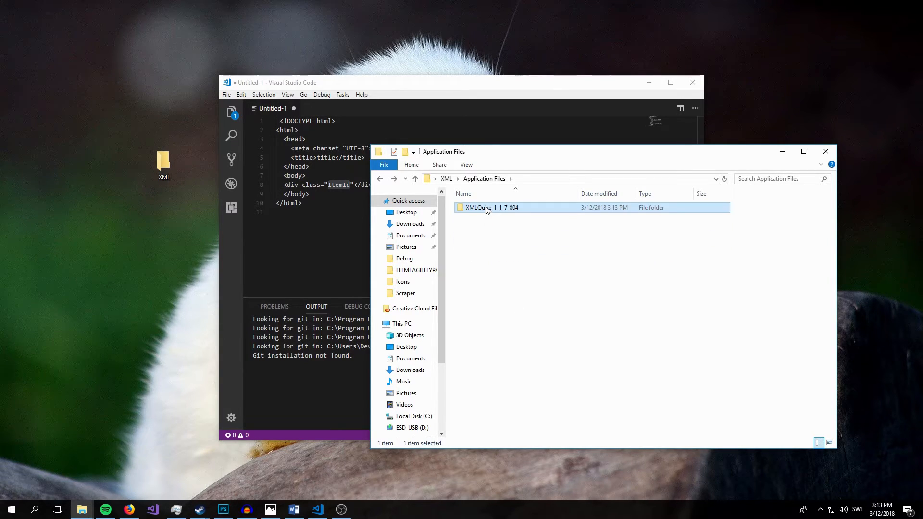
Launch XMLQuire.exe from the XMLQuire_1_1_7_804 folder
double_click(491, 207)
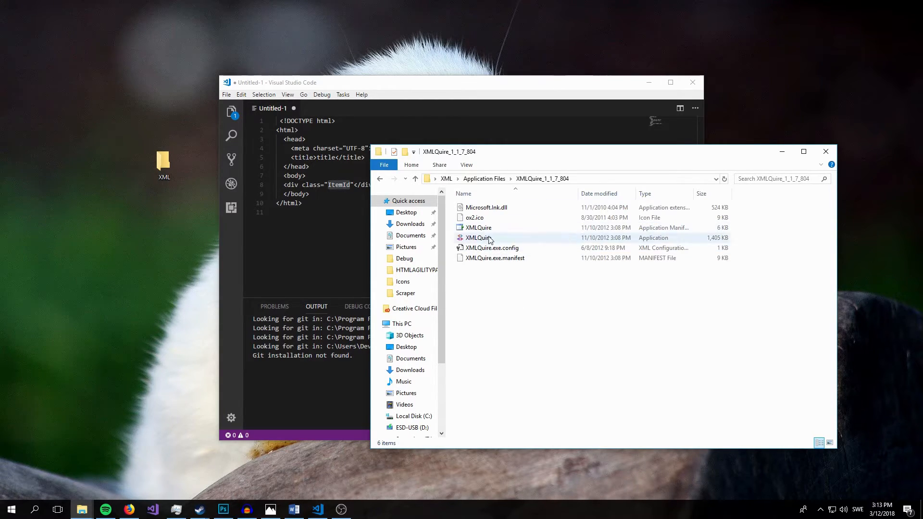
left_click(479, 237)
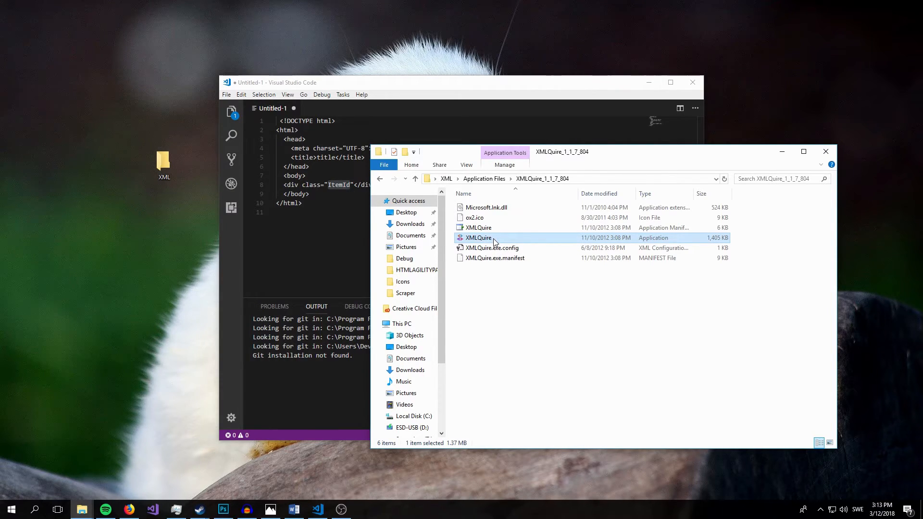
double_click(479, 237)
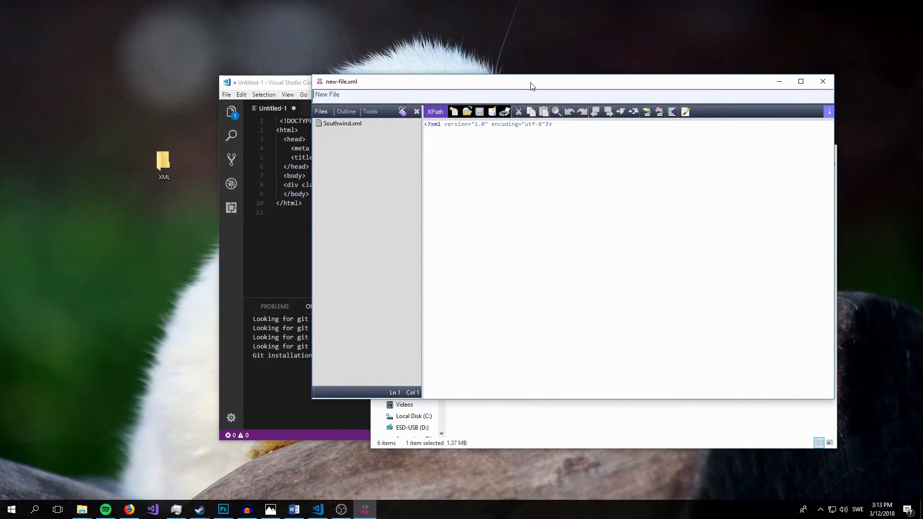
mouse_move(181, 487)
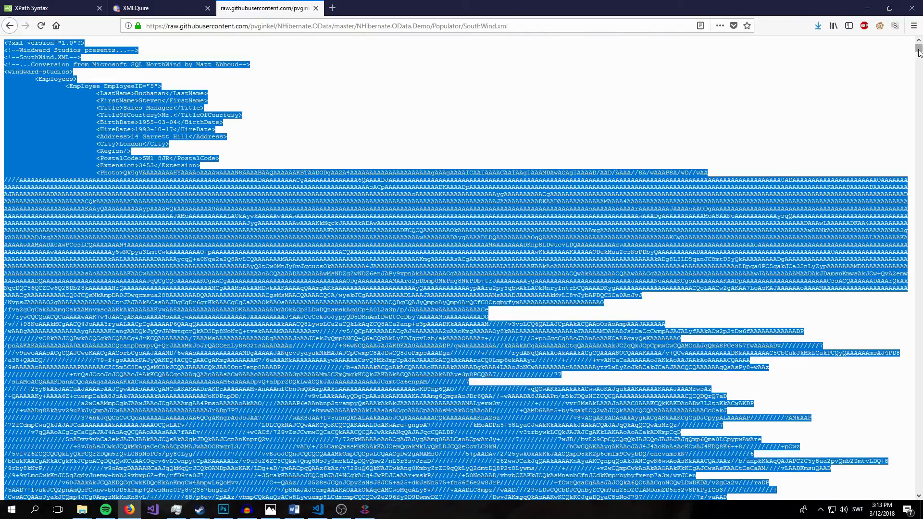
View the raw SouthWind.xml in Firefox and start a Windows search for Notepad
scroll("down", 3)
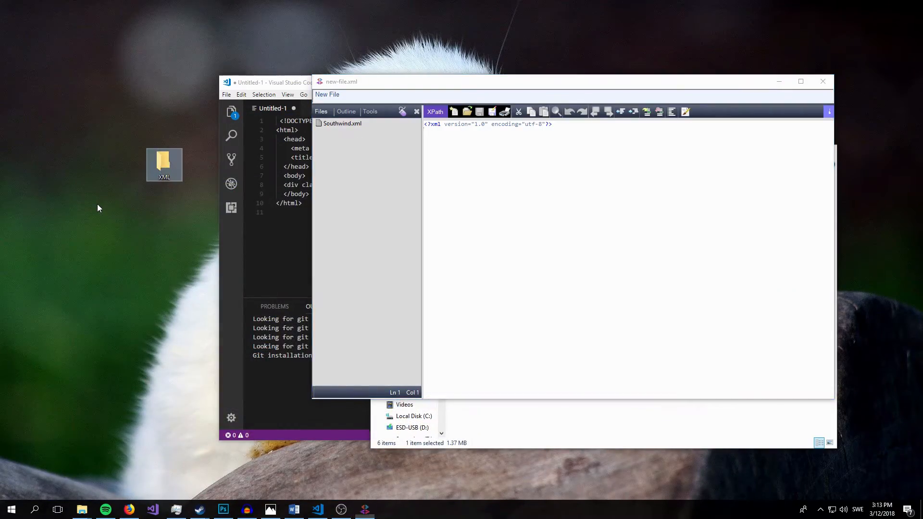
mouse_move(113, 246)
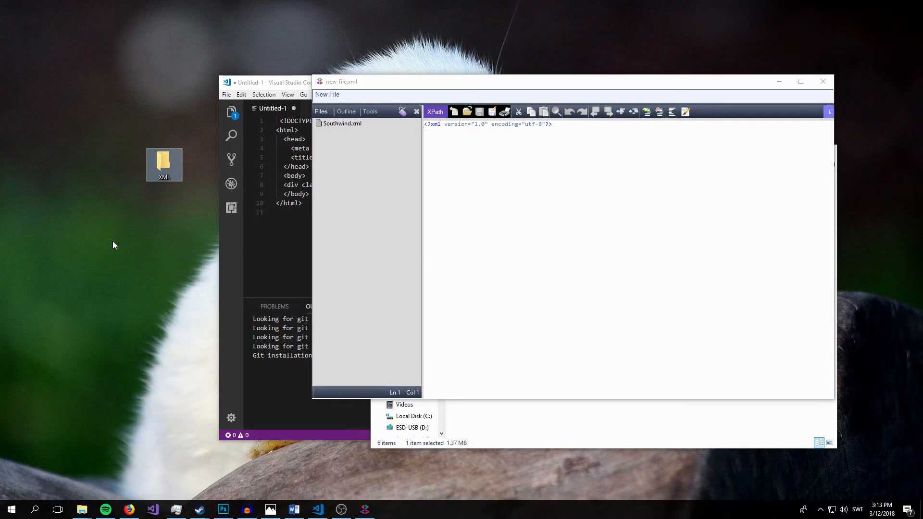
right_click(114, 245)
type("notepad")
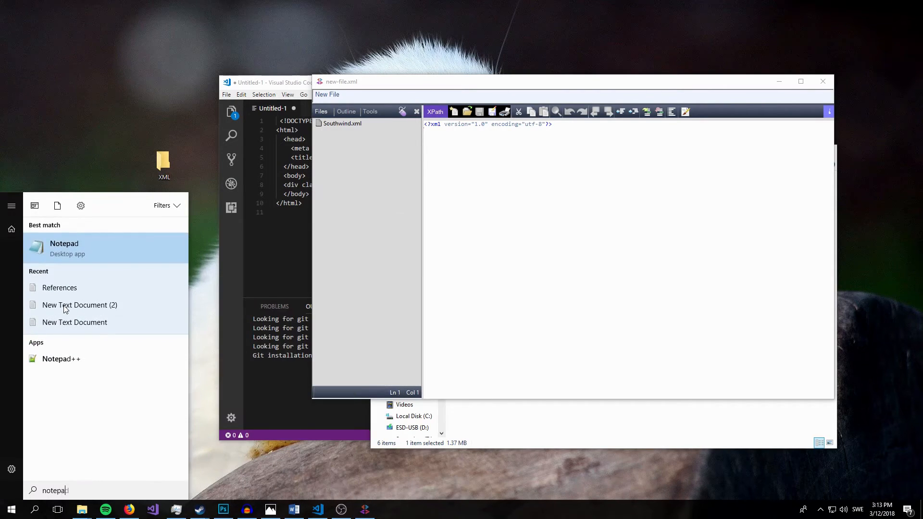
Open the Southwind data in Notepad++ and save it to the Desktop as SouthWind2.xml
left_click(61, 358)
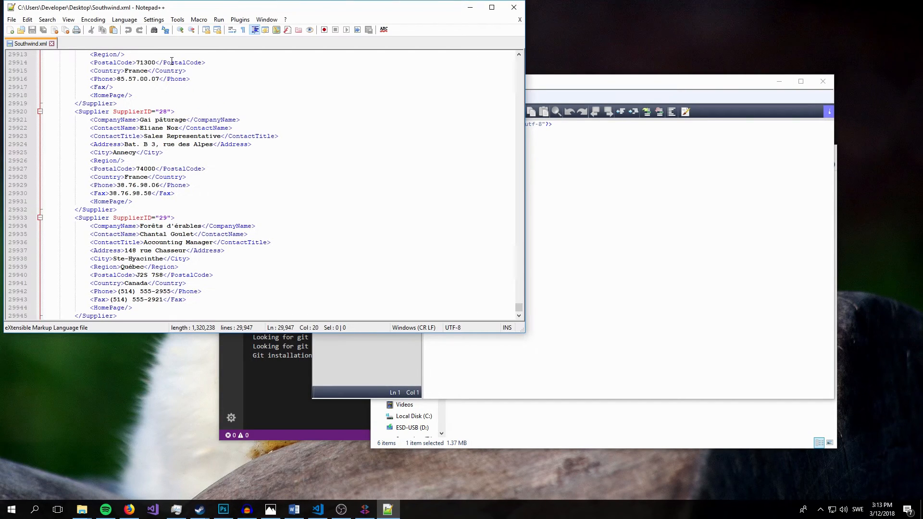
key("ctrl+a")
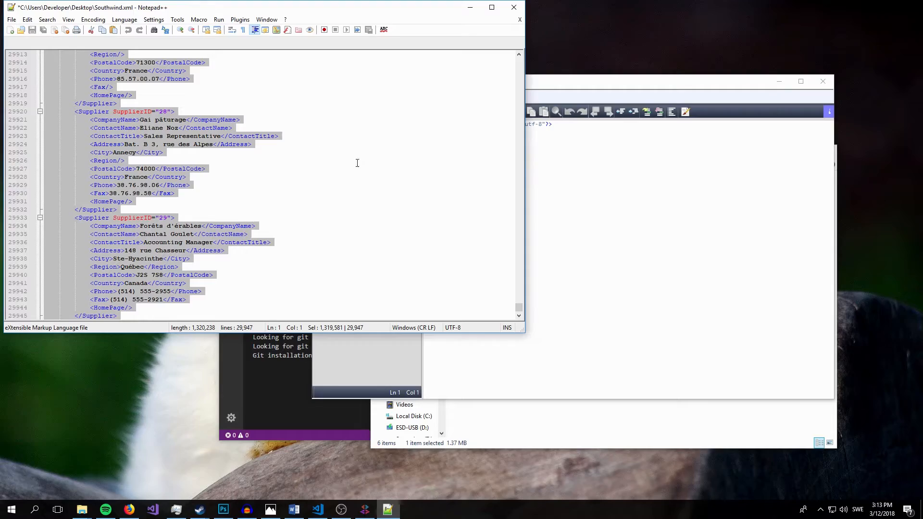
mouse_move(337, 170)
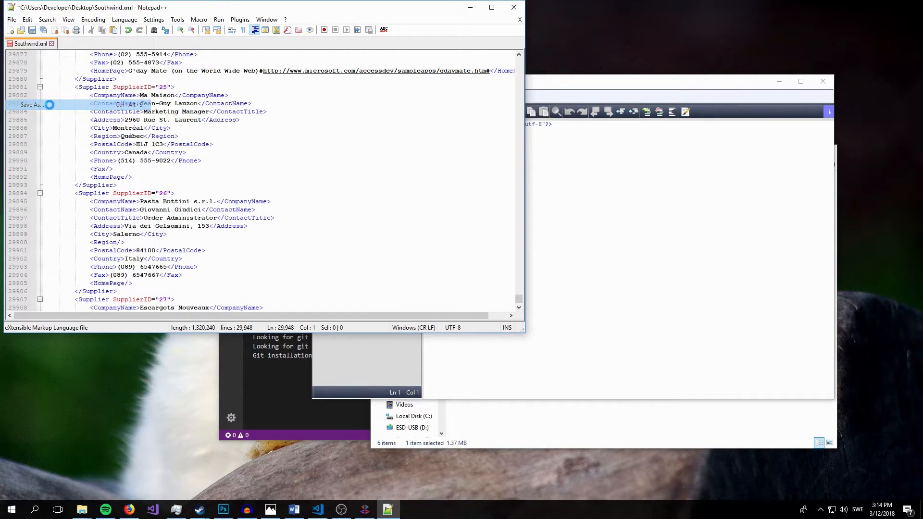
left_click(30, 105)
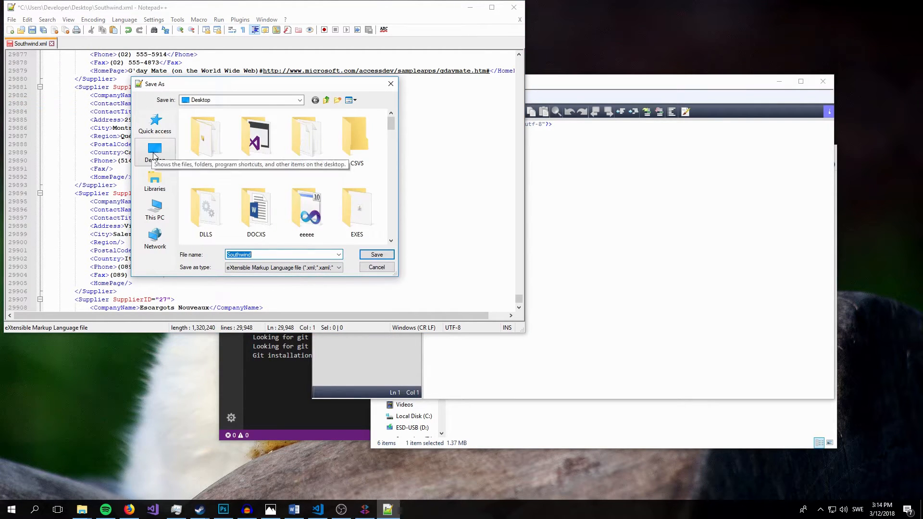
left_click(155, 152)
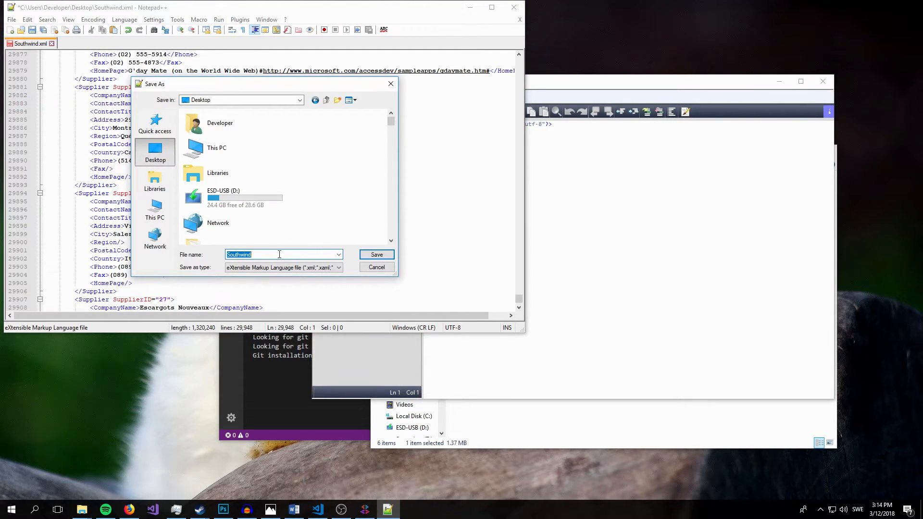
type("South")
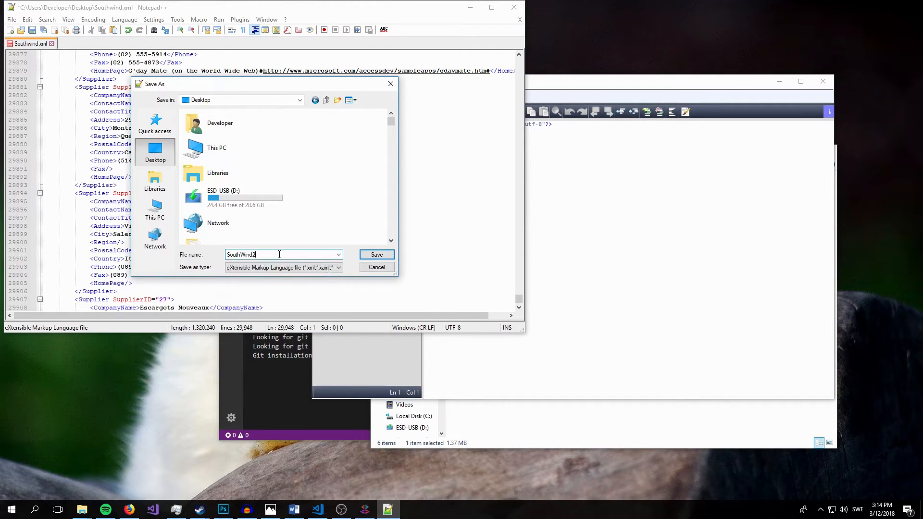
left_click(376, 254)
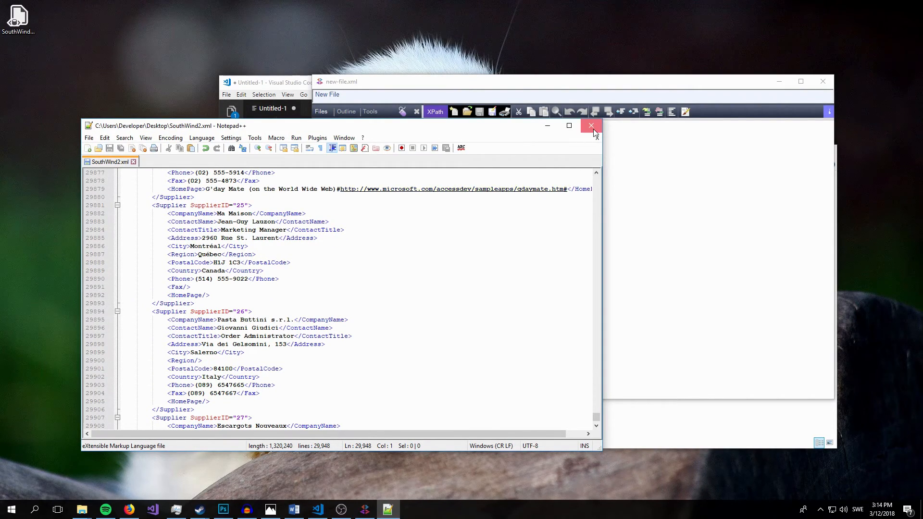
Close Notepad++, open SouthWind2.xml in XMLQuire, then switch back to Southwind.xml
left_click(591, 126)
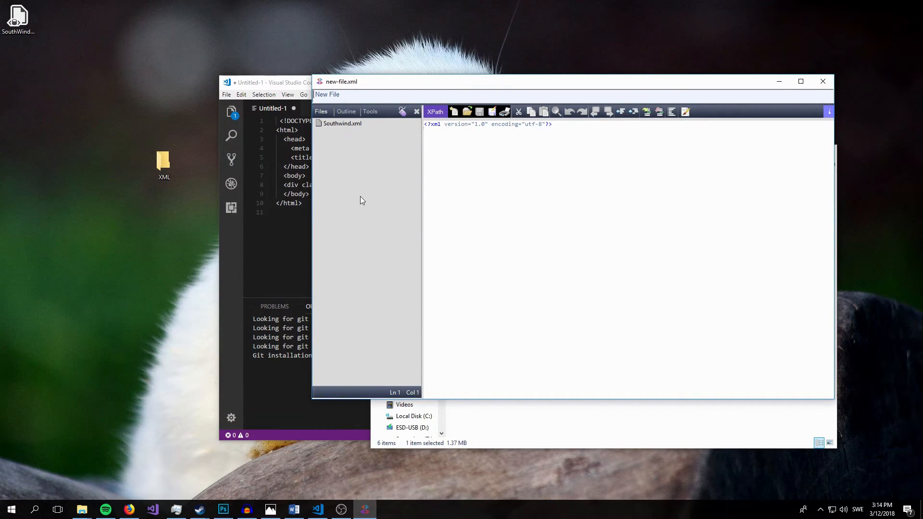
left_click(341, 123)
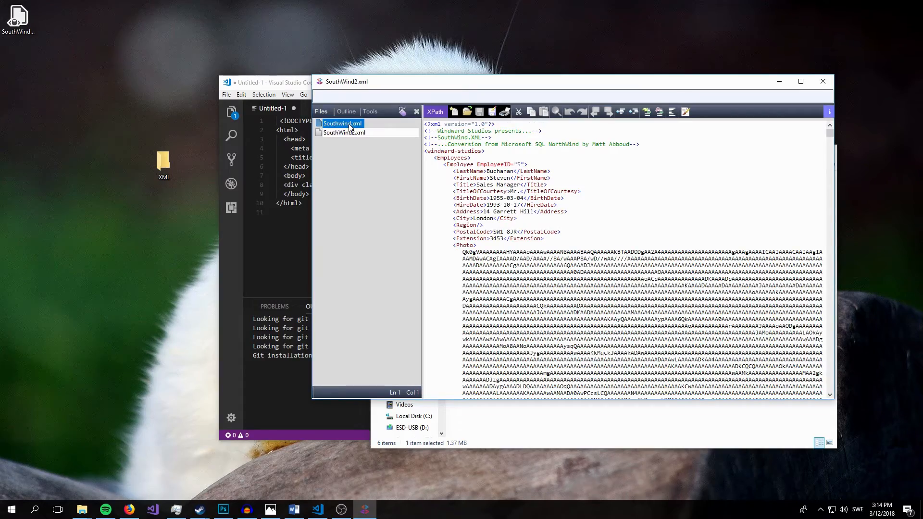
left_click(343, 123)
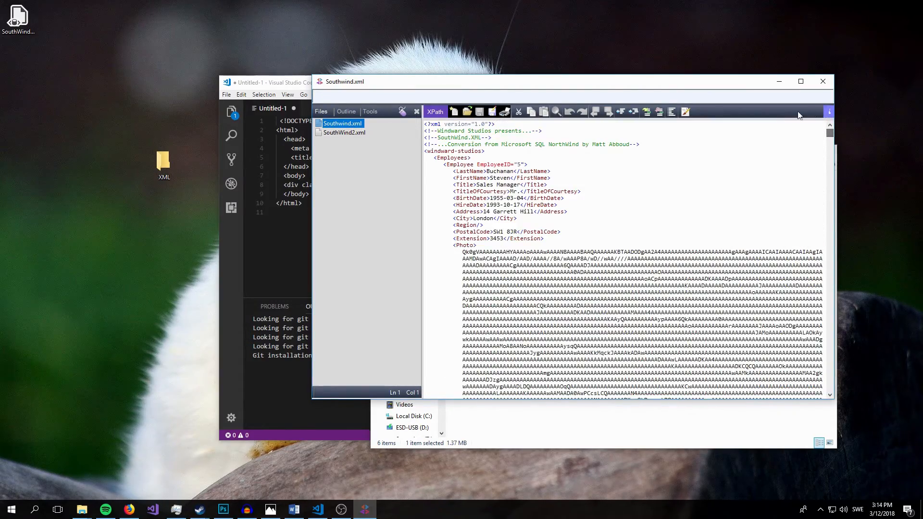
mouse_move(784, 116)
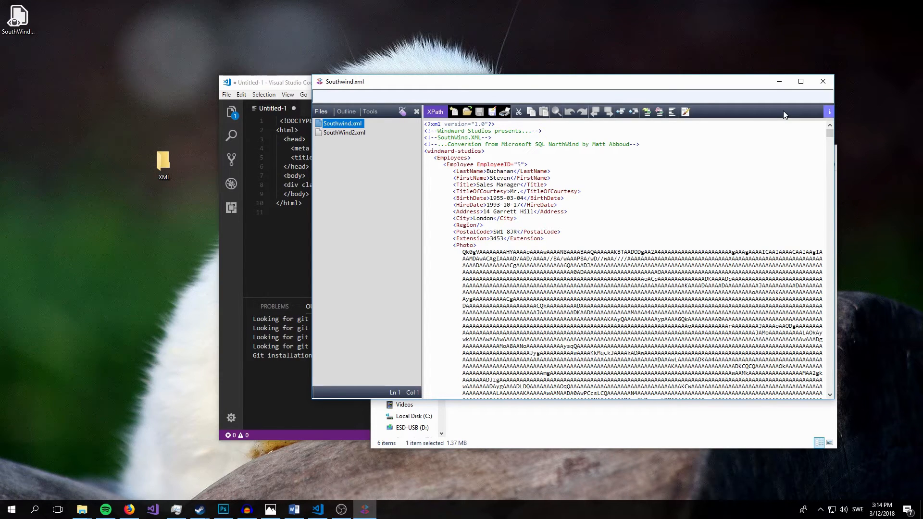
mouse_move(433, 112)
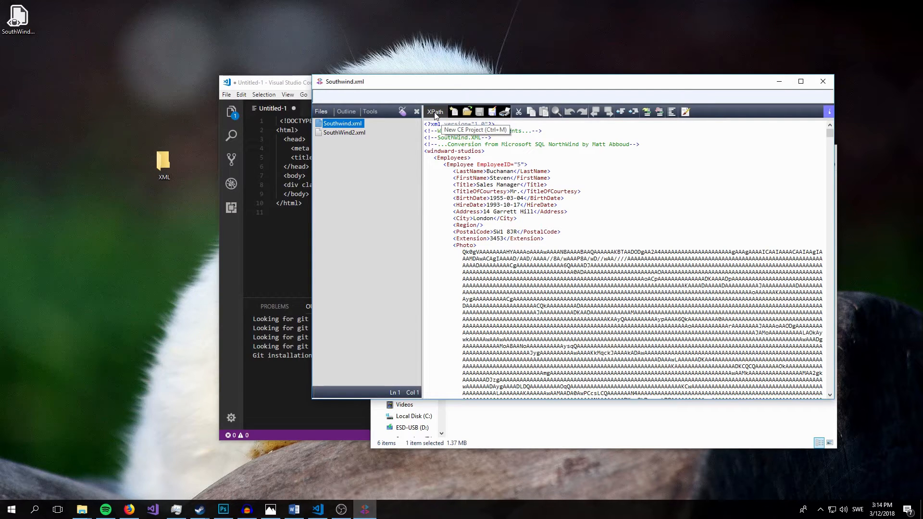
Open the XPath Find window and select the Employees element in the document
left_click(434, 111)
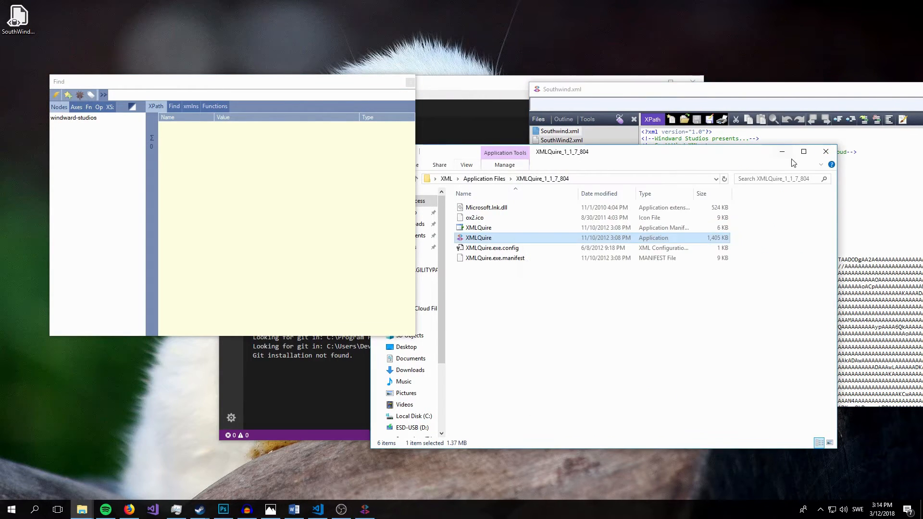
left_click(825, 151)
type("/")
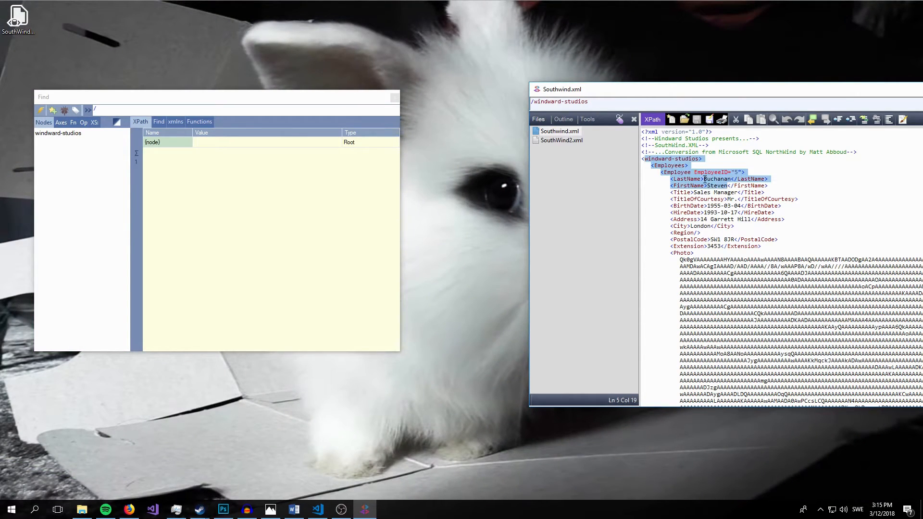
left_click(668, 165)
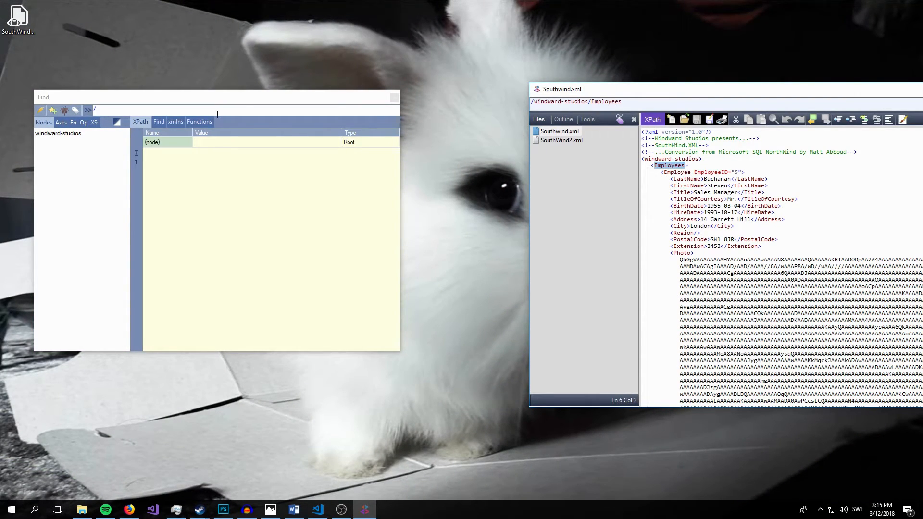
Type the path /windward-studios/ and select the whole expression for replacement
left_click(206, 96)
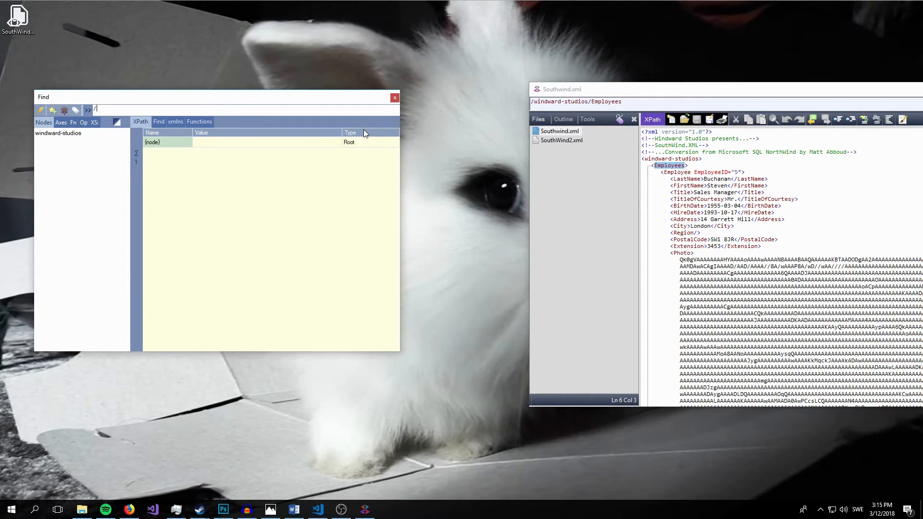
type("wi")
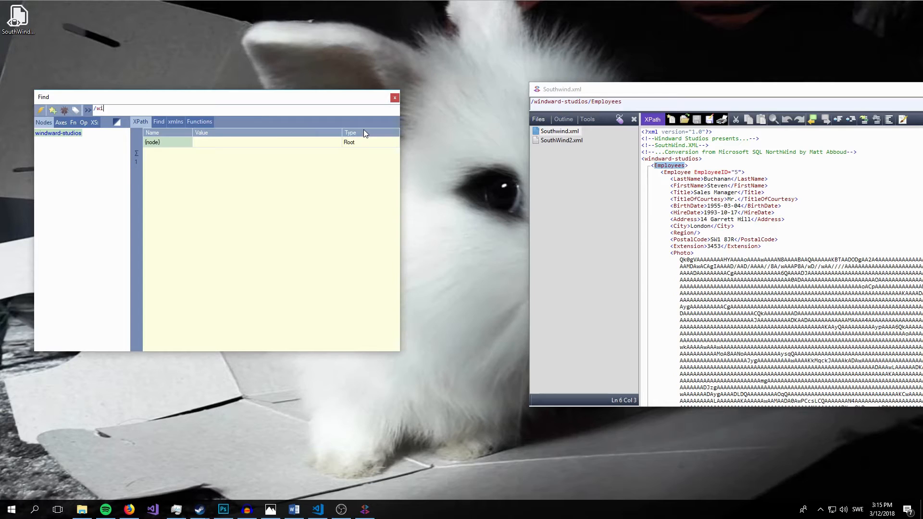
type("windward-studios/")
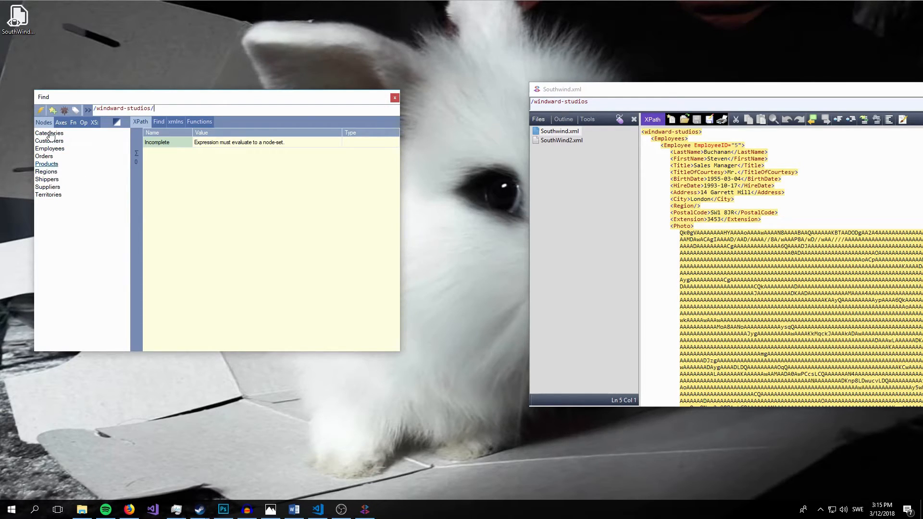
mouse_move(47, 141)
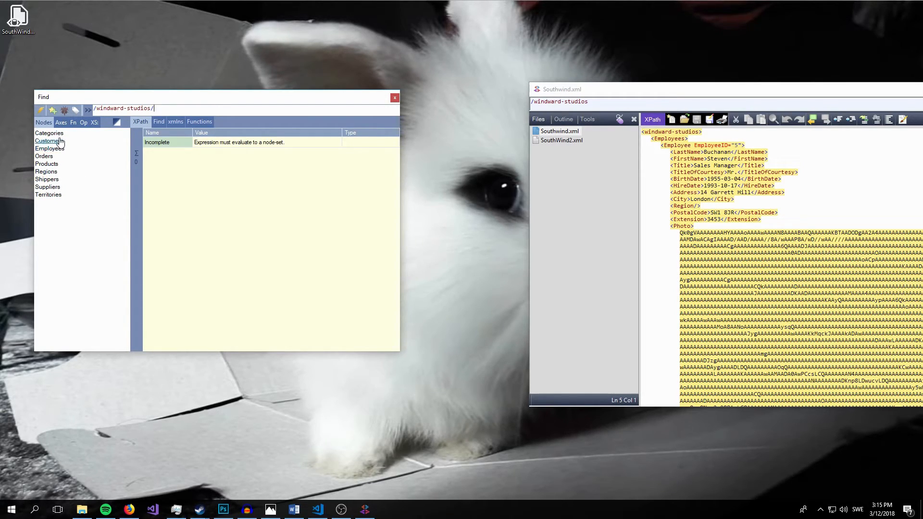
mouse_move(76, 144)
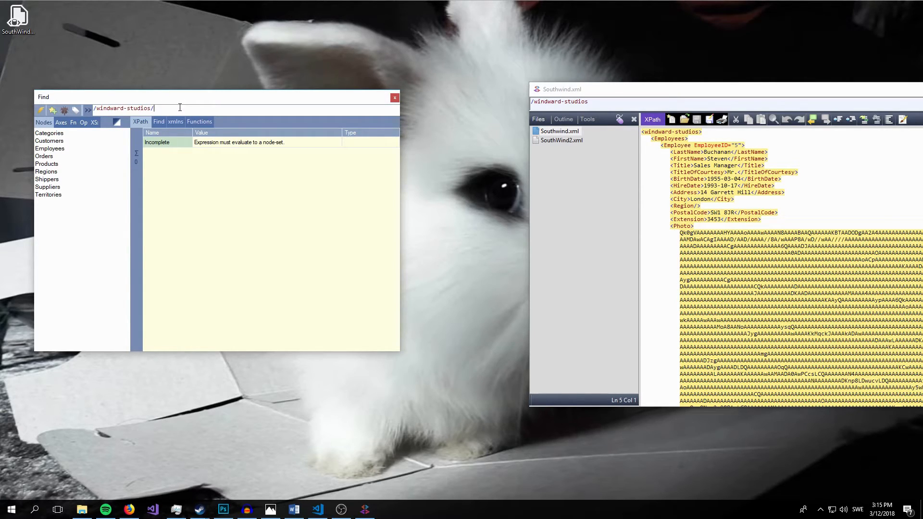
mouse_move(165, 108)
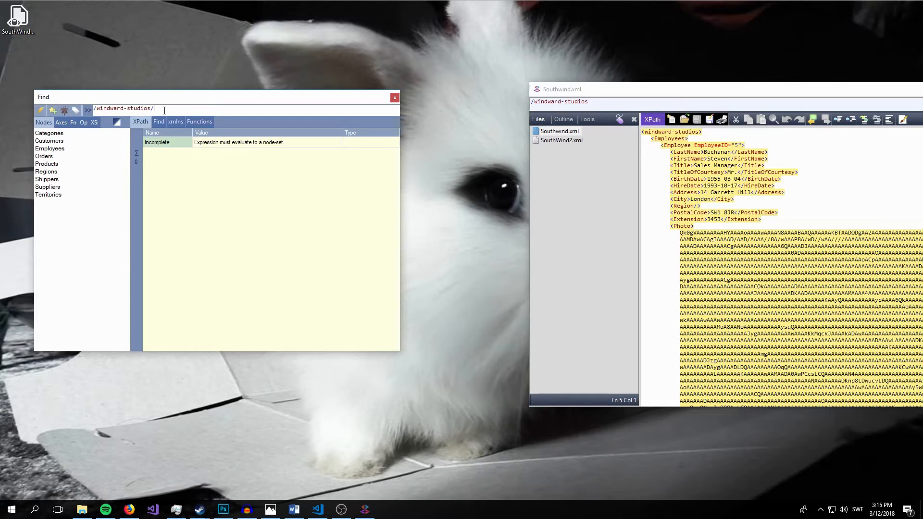
triple_click(123, 108)
type("//")
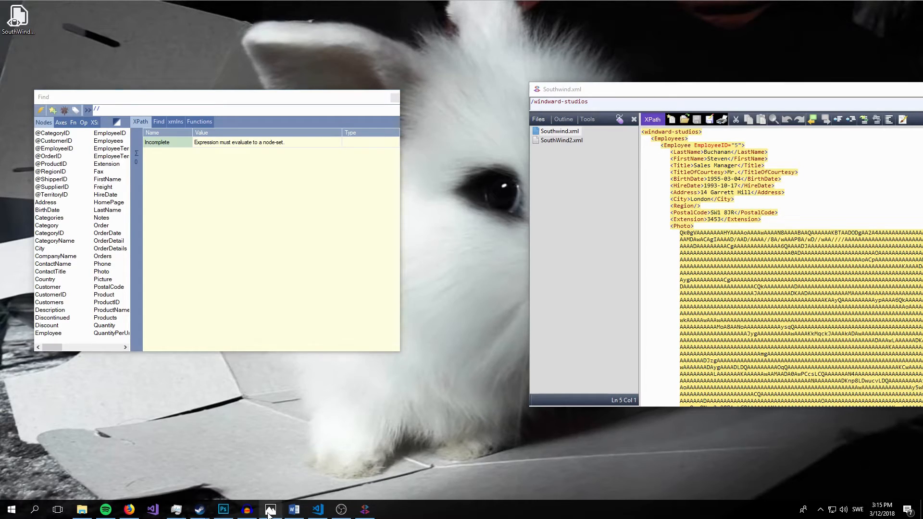
left_click(269, 509)
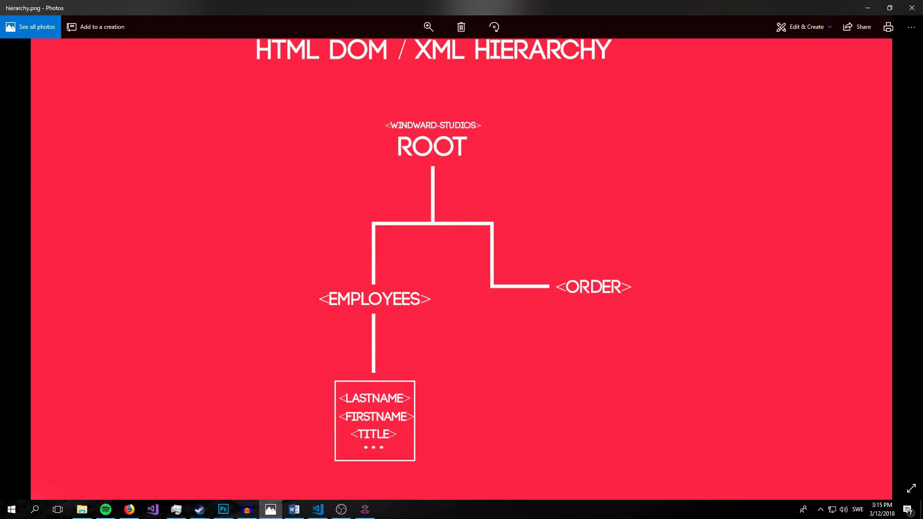
mouse_move(350, 263)
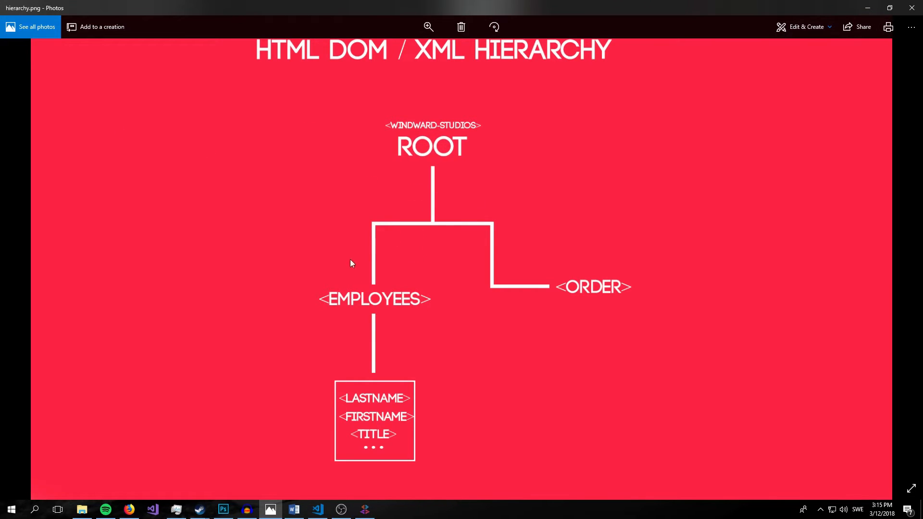
mouse_move(360, 408)
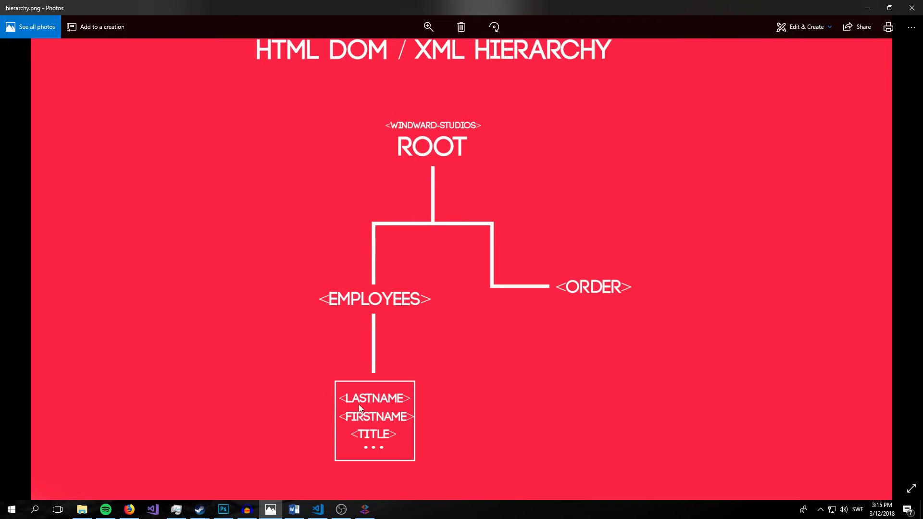
mouse_move(320, 454)
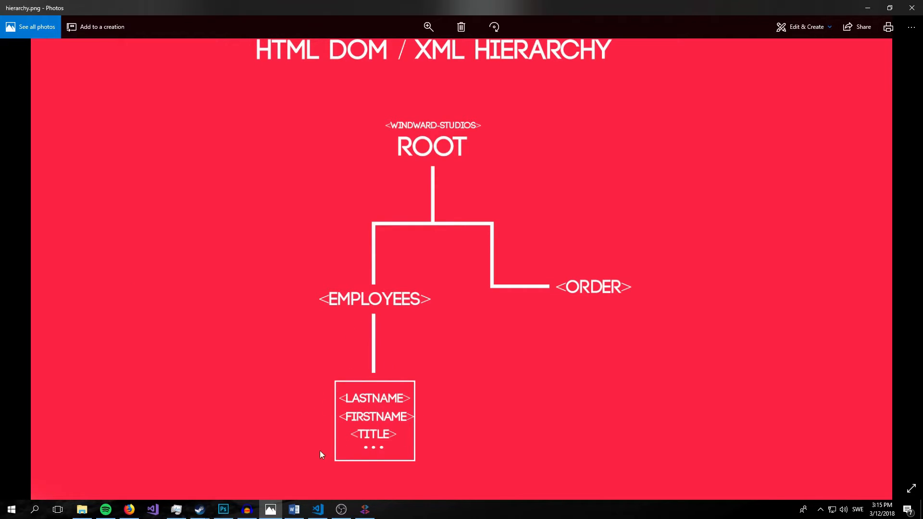
mouse_move(730, 282)
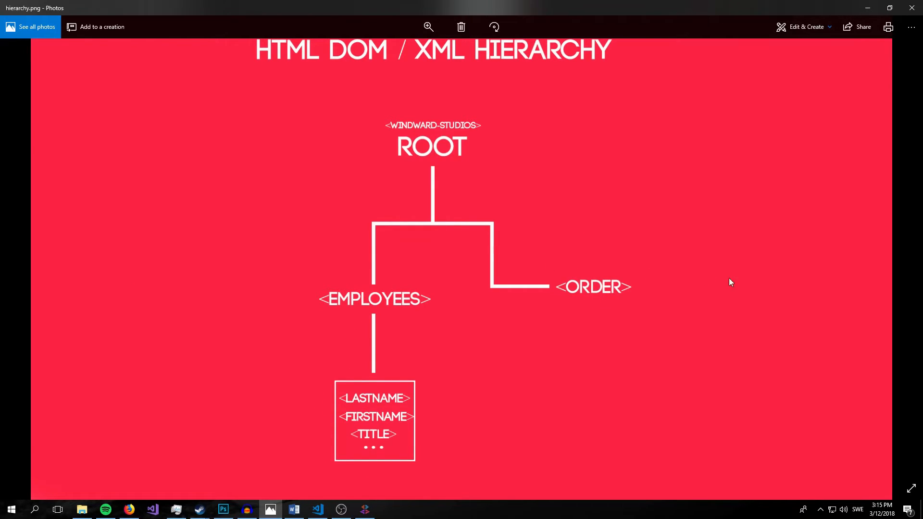
mouse_move(867, 8)
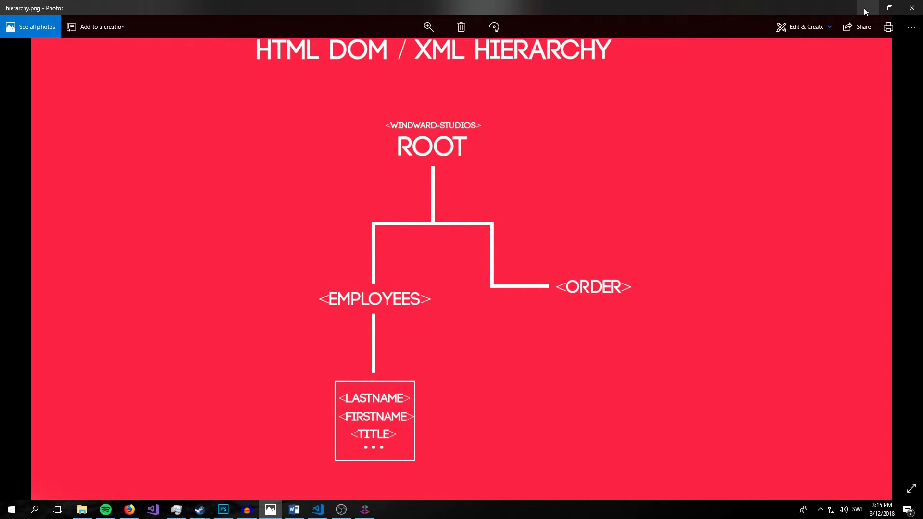
left_click(865, 8)
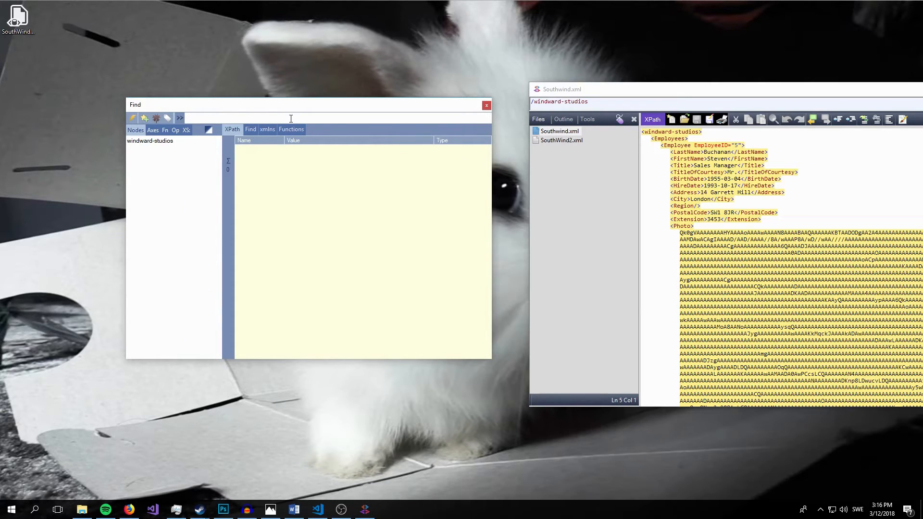
Enter the //Employees query in the XPath box
type("//")
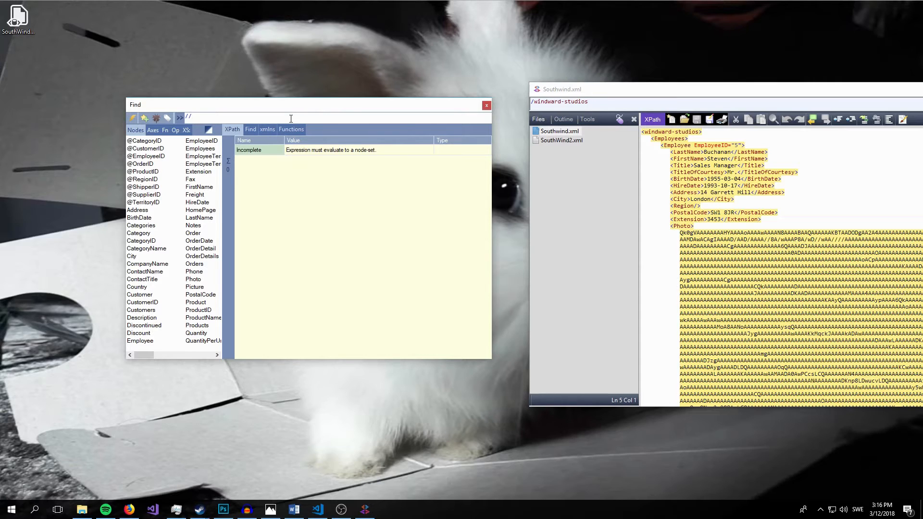
type("Emp")
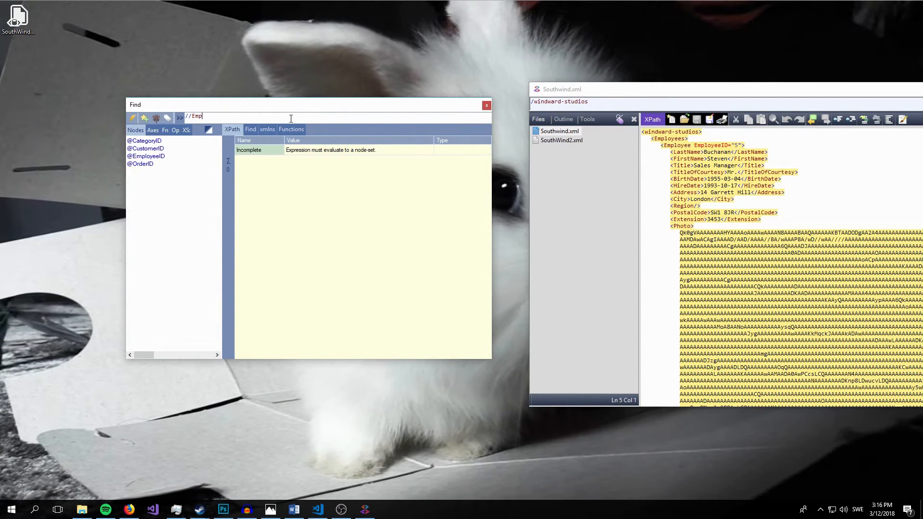
type("oy")
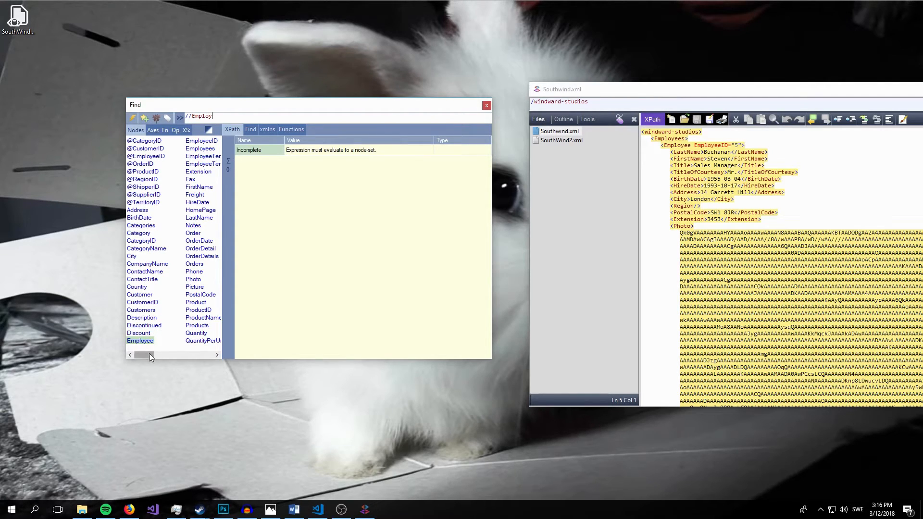
mouse_move(245, 107)
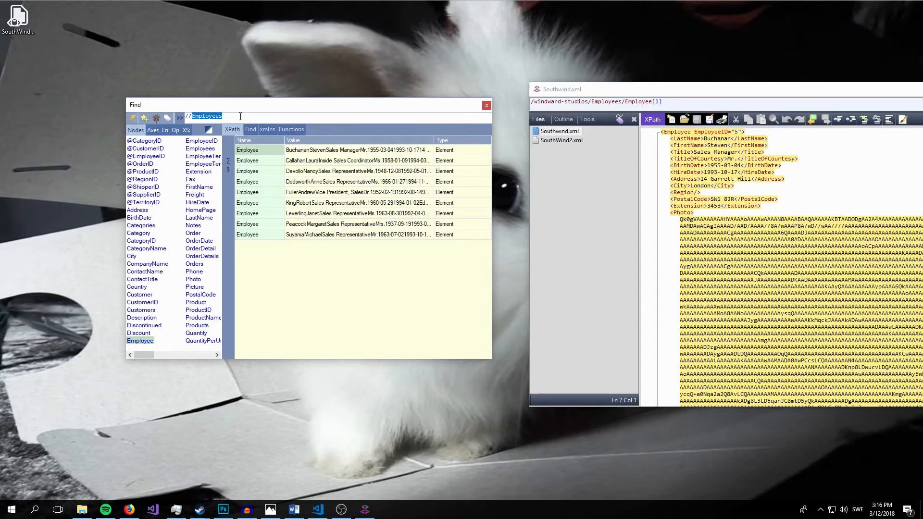
Try //Categories to view Category results, then retype //Employees
type("//Ca")
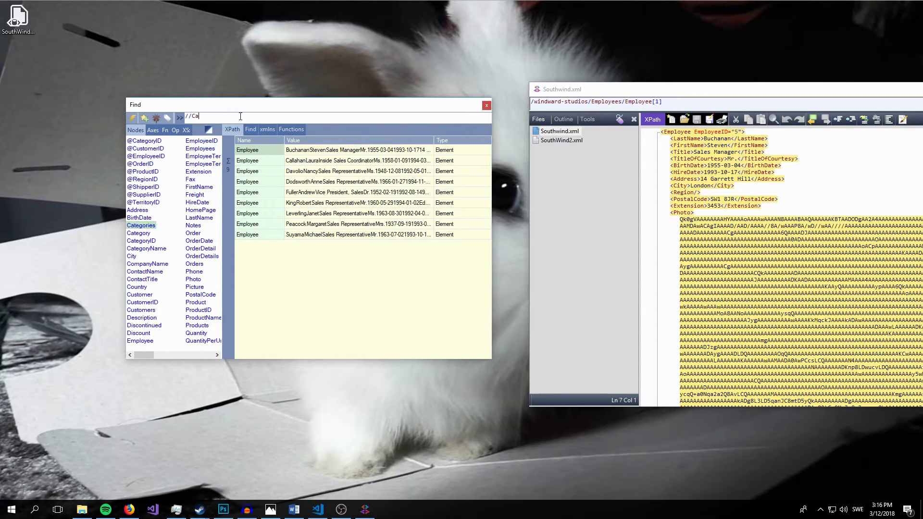
type("tego")
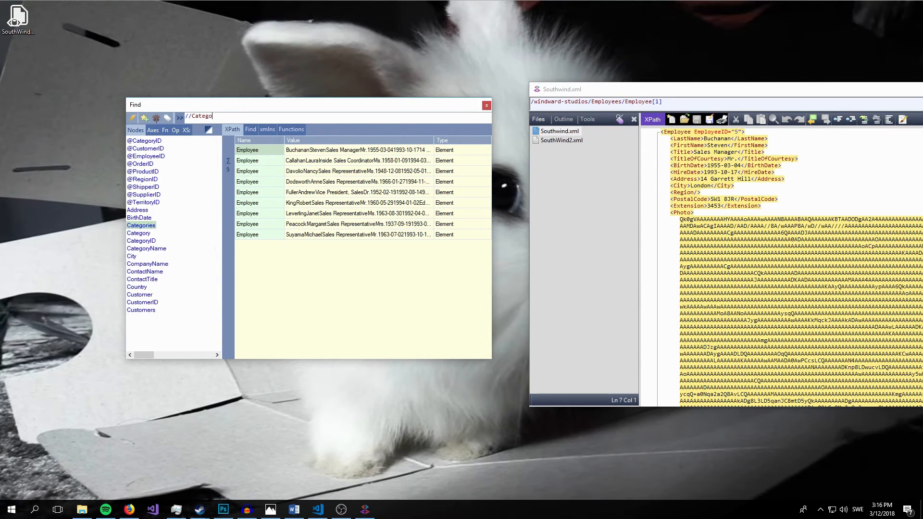
left_click(250, 129)
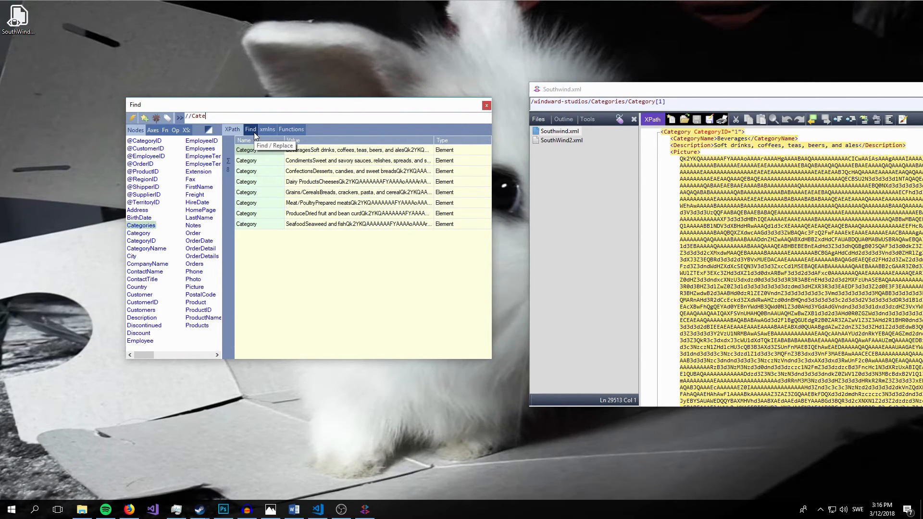
type("//Employees")
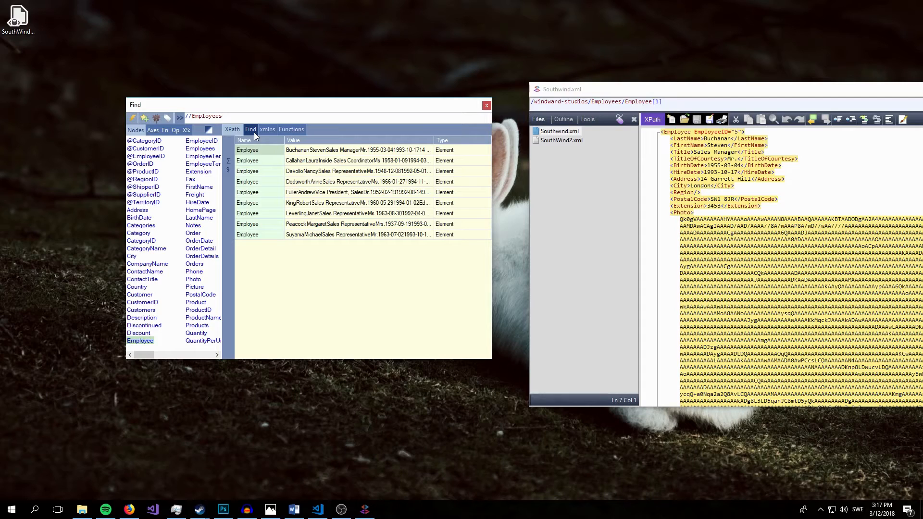
Extend the query to //Employees/Employee/ to see the employee child element suggestions
type("/")
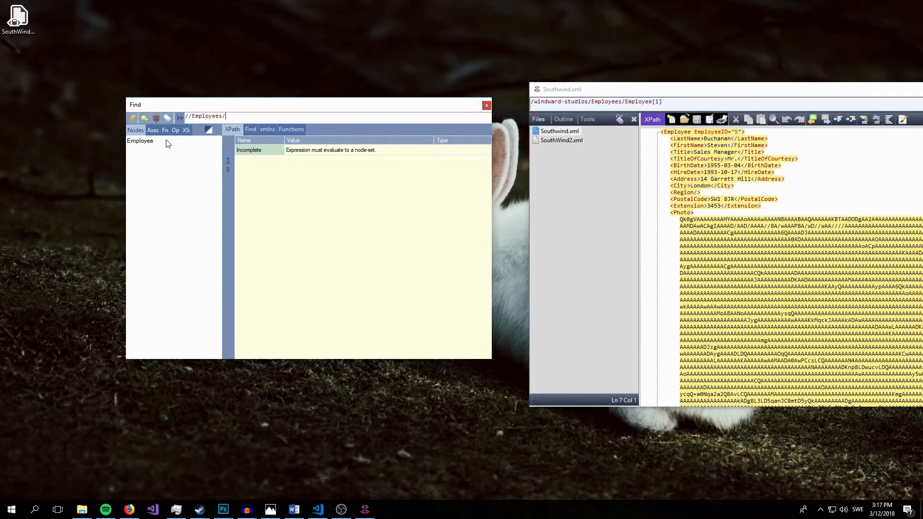
mouse_move(248, 194)
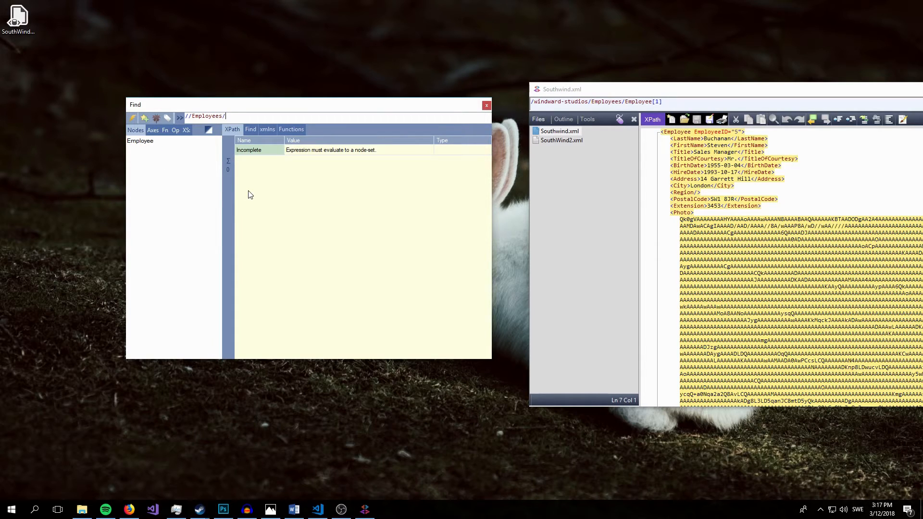
type("Employee/")
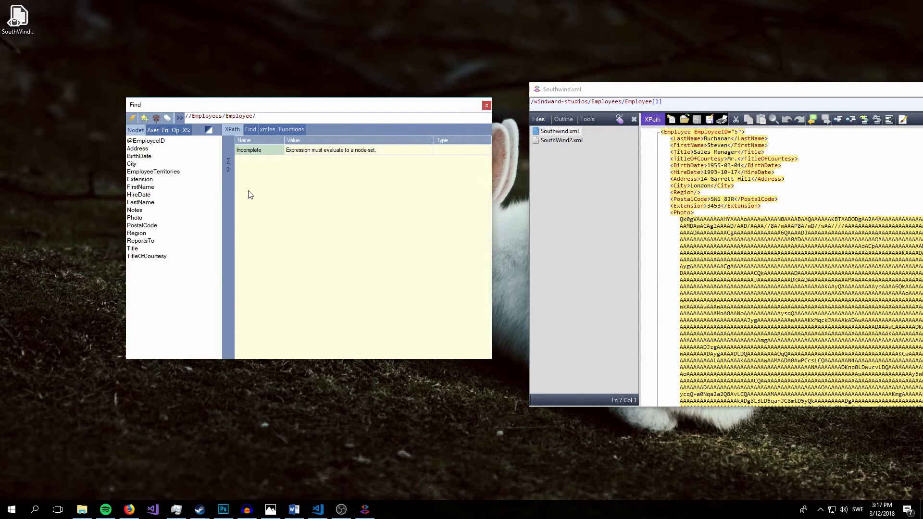
mouse_move(141, 226)
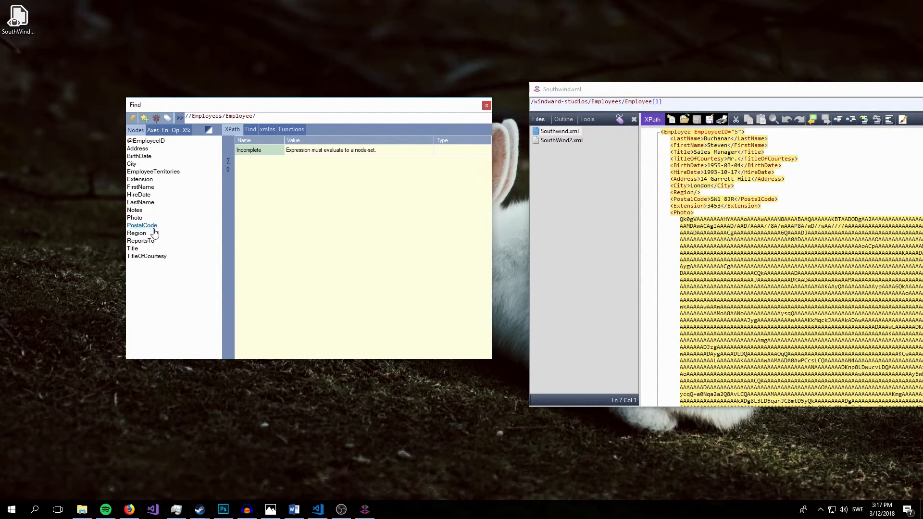
mouse_move(200, 246)
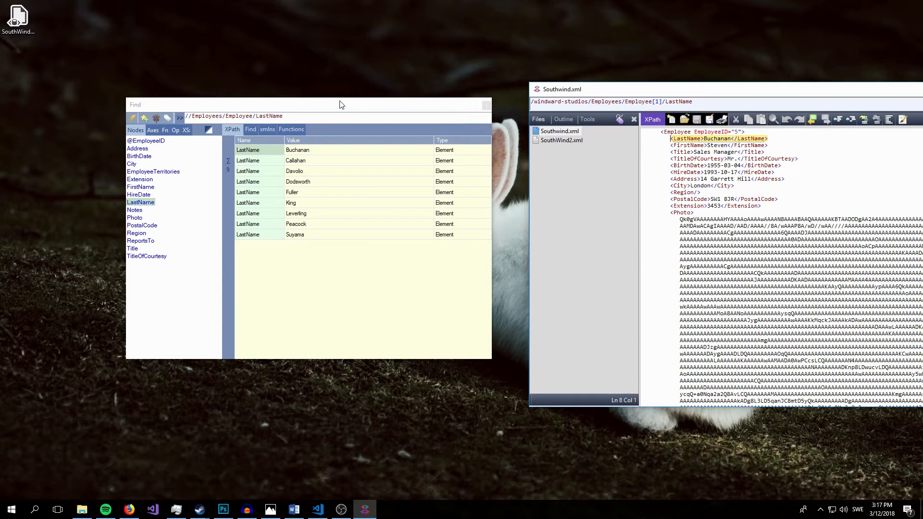
mouse_move(145, 257)
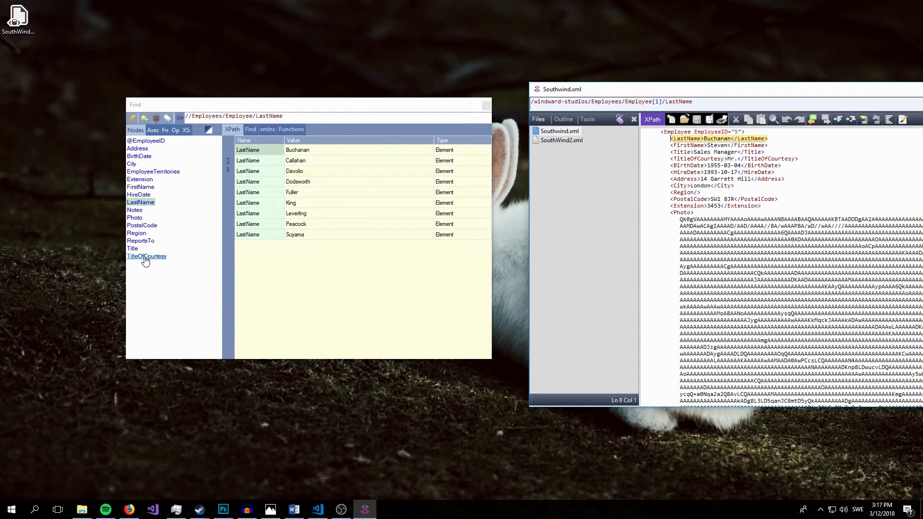
mouse_move(326, 140)
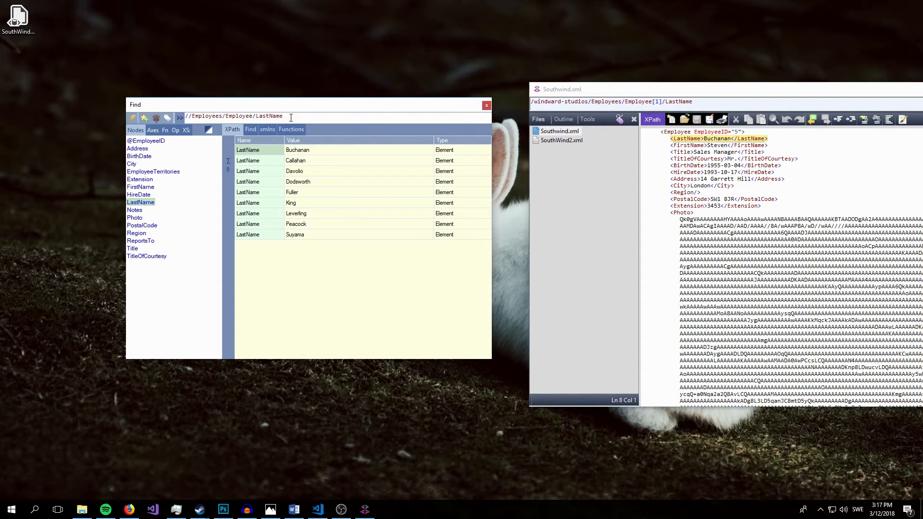
mouse_move(282, 112)
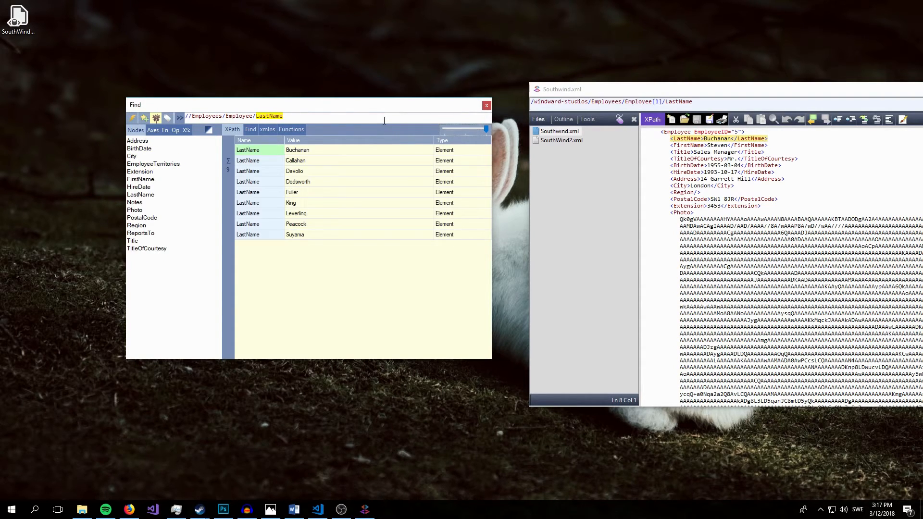
Select the LastName query and begin typing a new //Employees path
triple_click(233, 116)
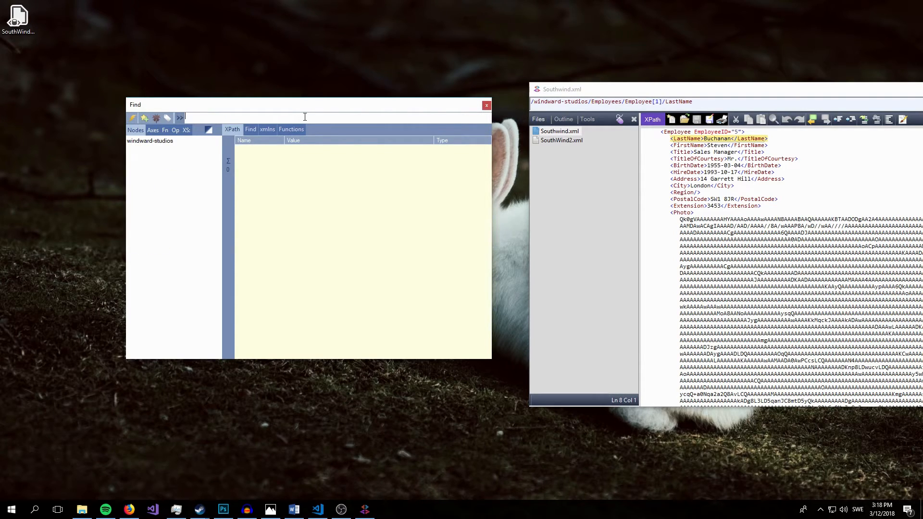
type("/")
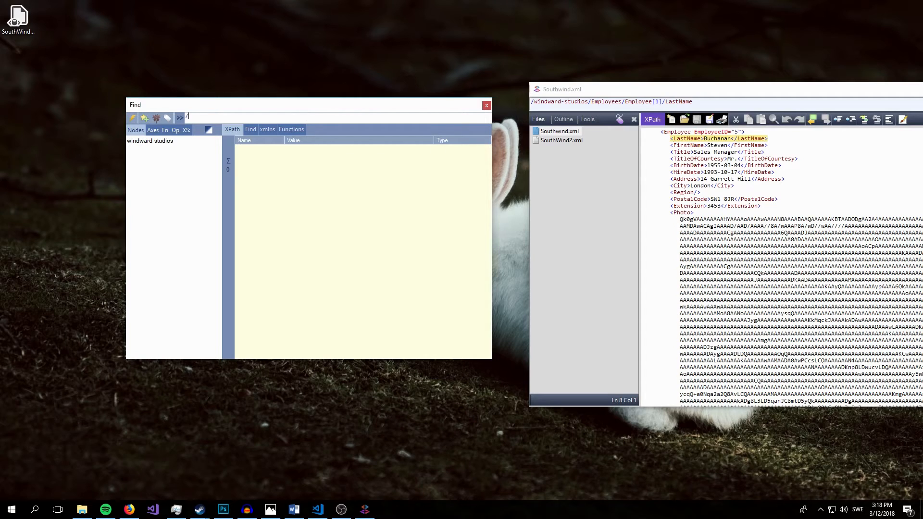
type("/Emplo")
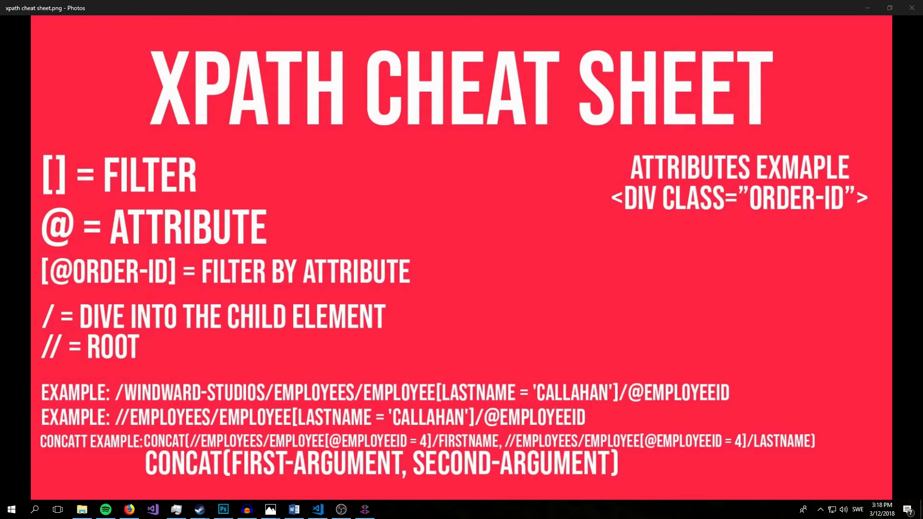
mouse_move(386, 182)
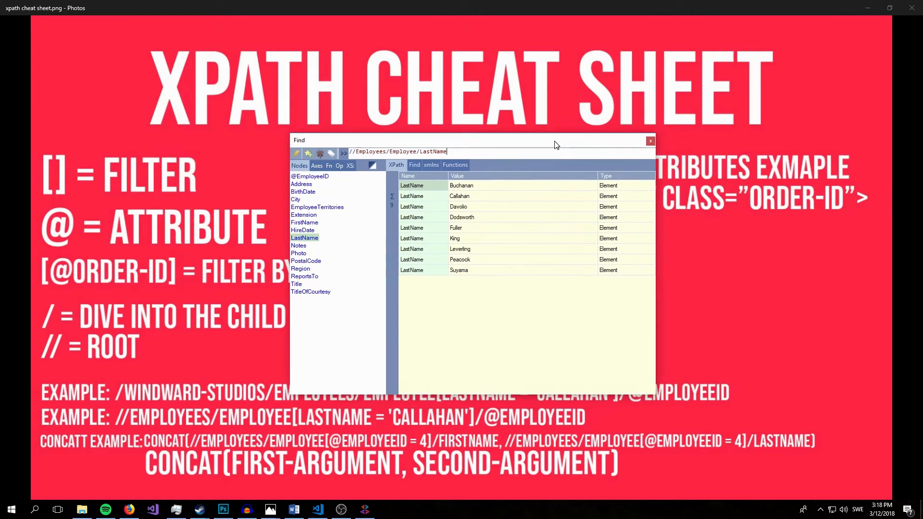
mouse_move(794, 37)
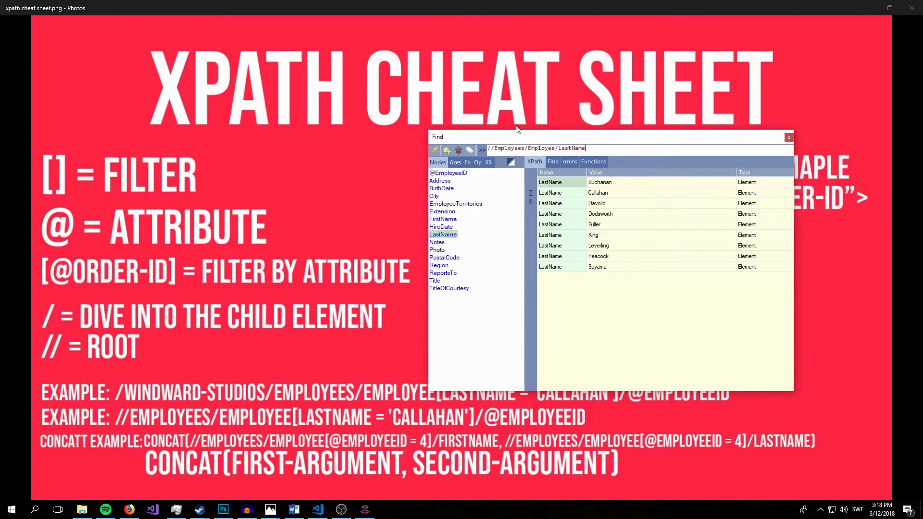
Select the LastName step in the Find query so it can be deleted, leaving //Employees/Employee/
double_click(570, 148)
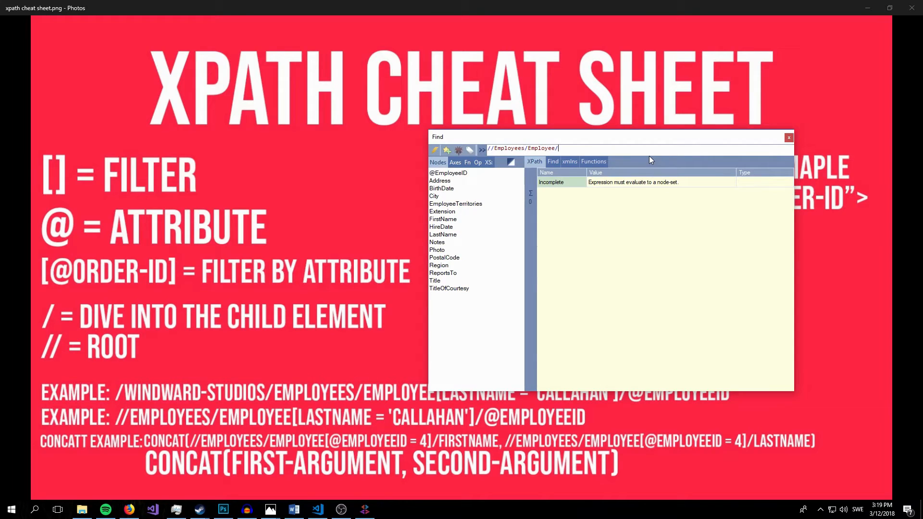
Add the filter [LastName = 'Callahan'] after //Employees/Employee to return Laura Callahan
type("[]")
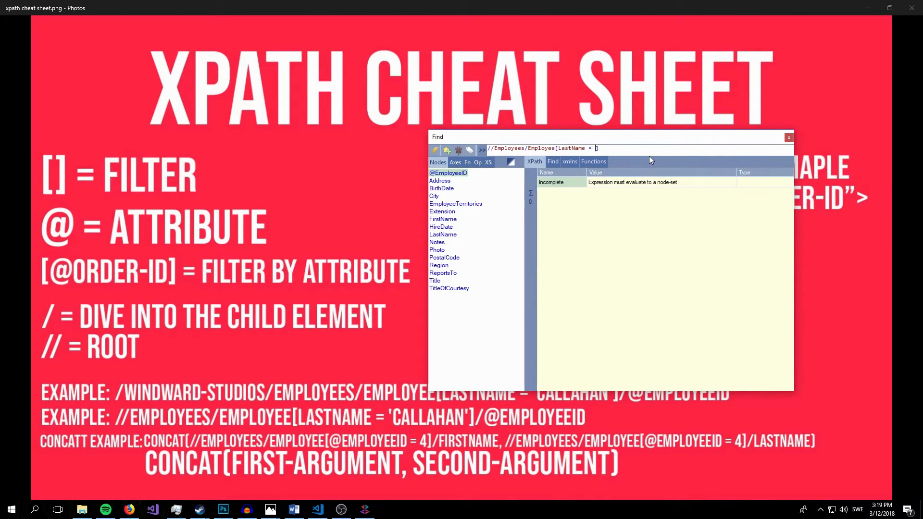
type("'")
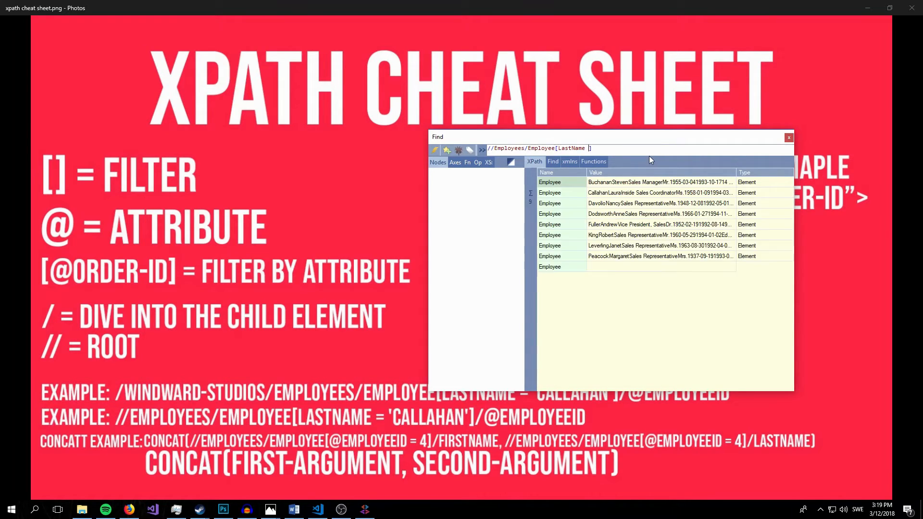
type("= ''")
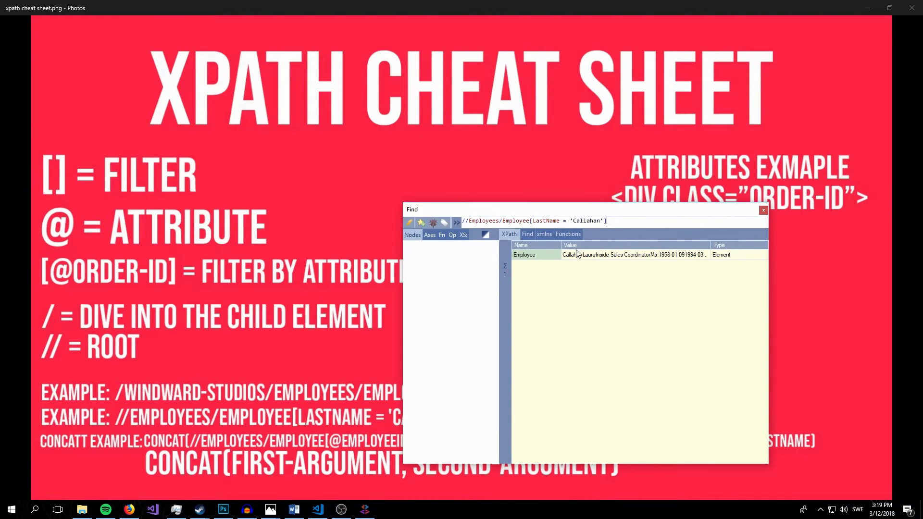
mouse_move(610, 220)
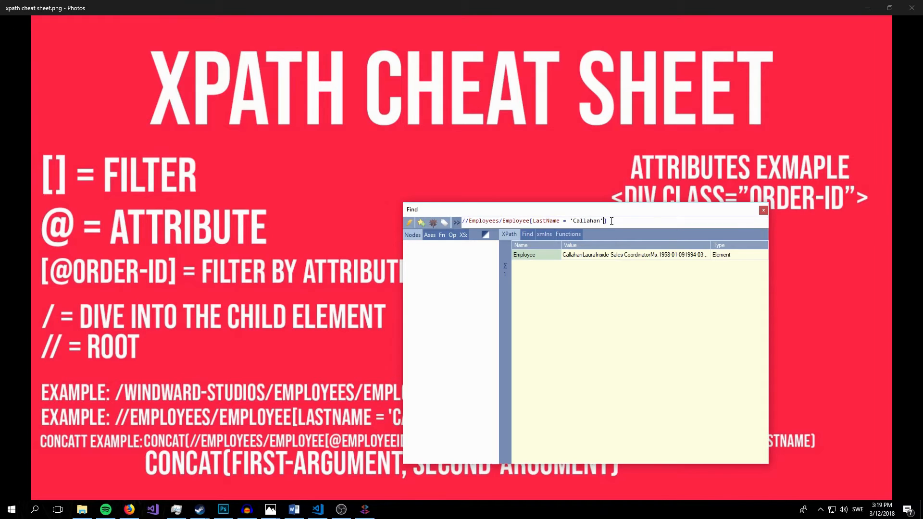
mouse_move(613, 219)
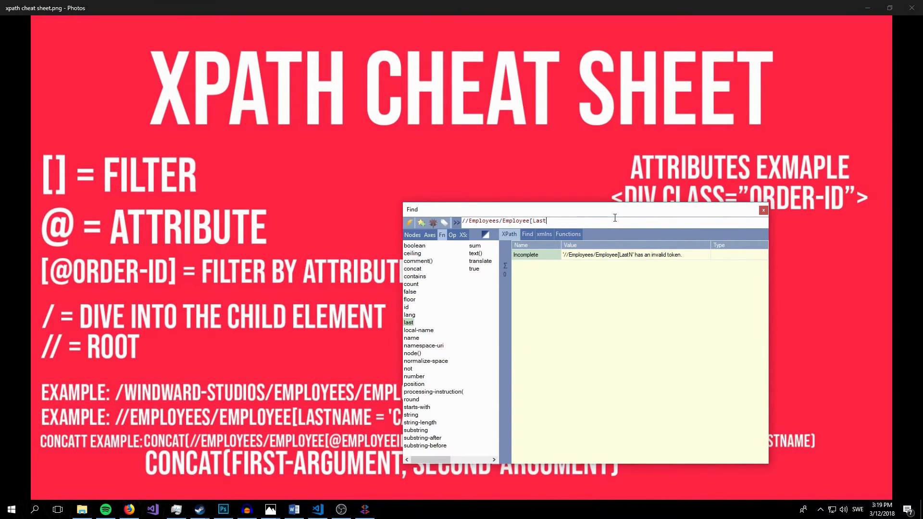
Erase the LastName condition, begin an @ attribute test, and bring Southwind.xml forward
key("Backspace")
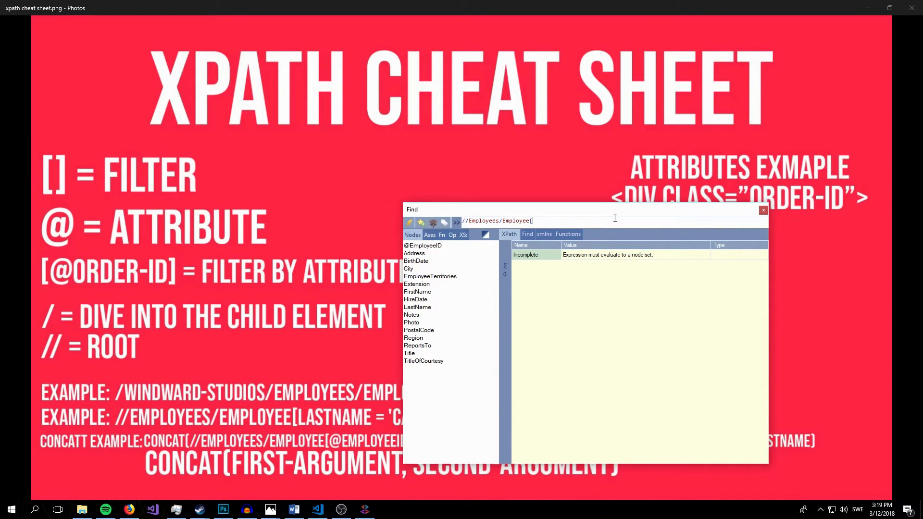
type("@")
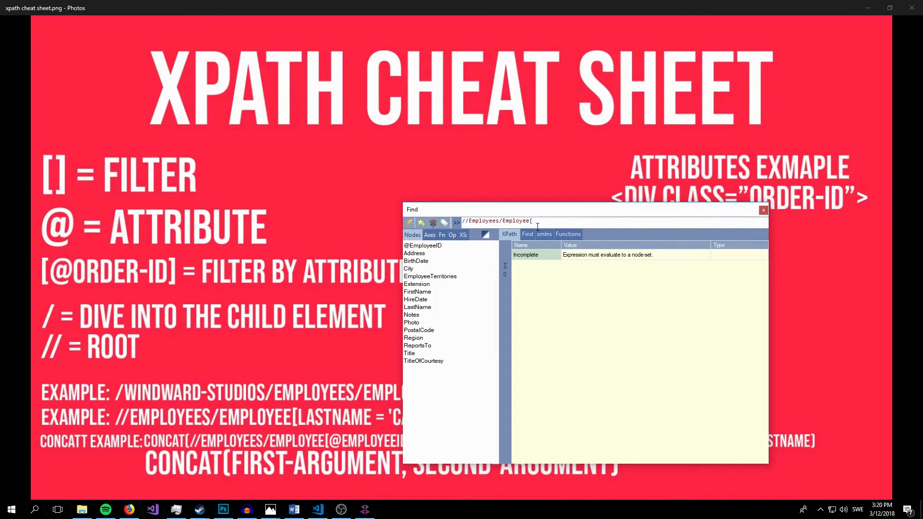
left_click(365, 509)
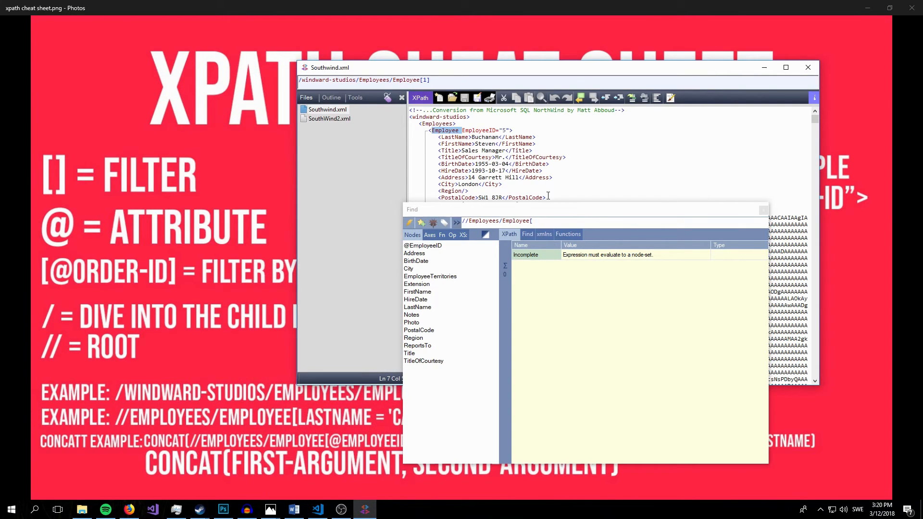
type("[@Employe")
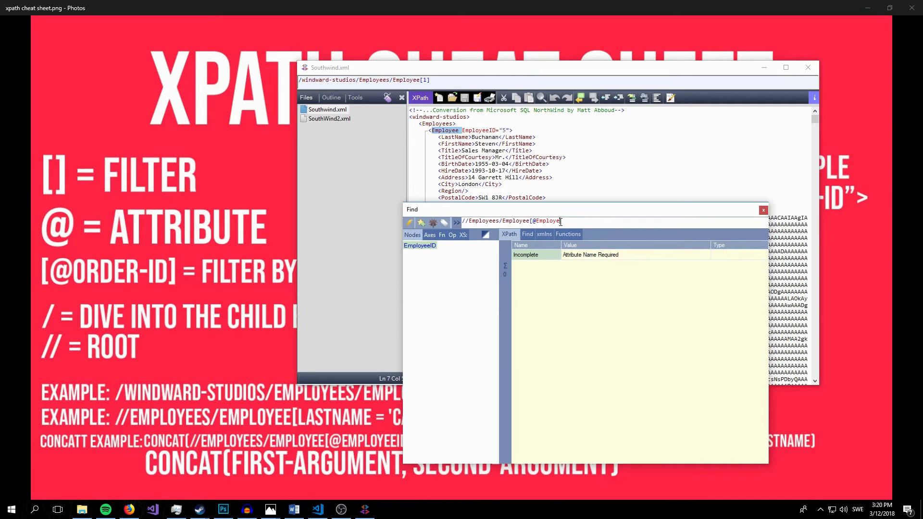
type("ID")
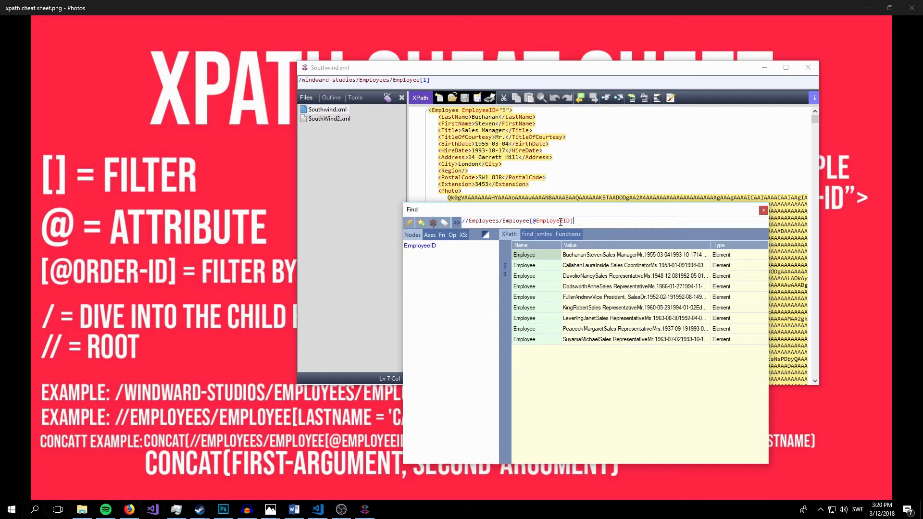
type("/")
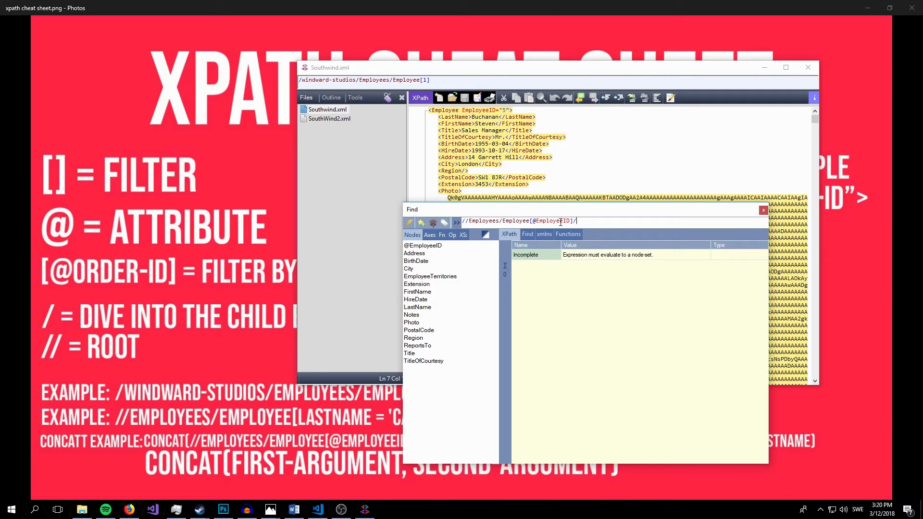
type("=")
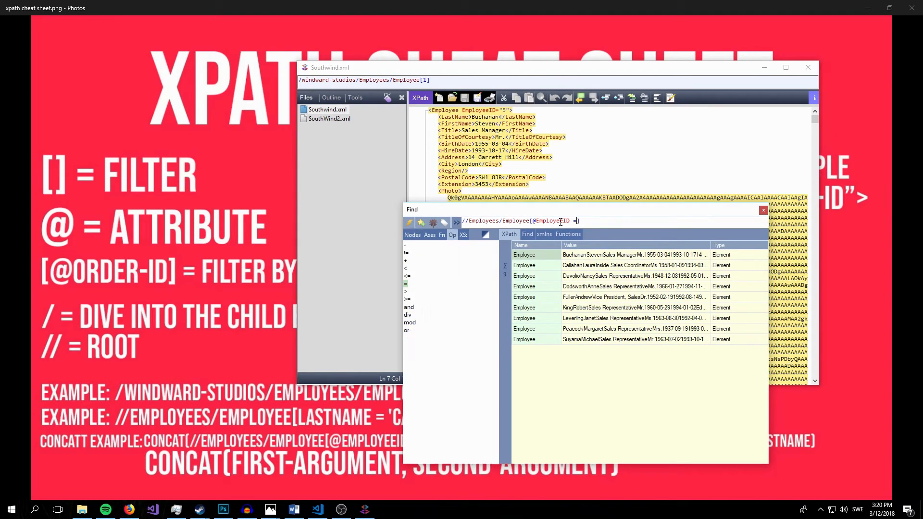
type("5")
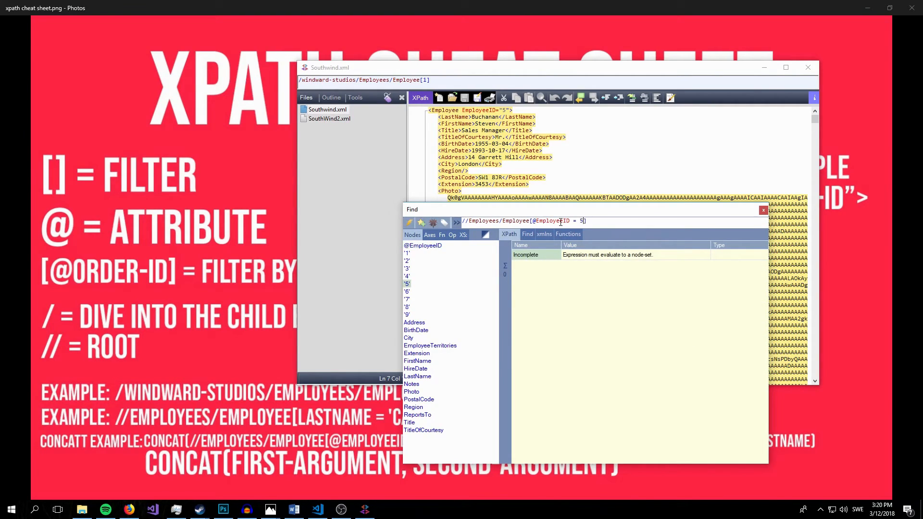
key("Backspace")
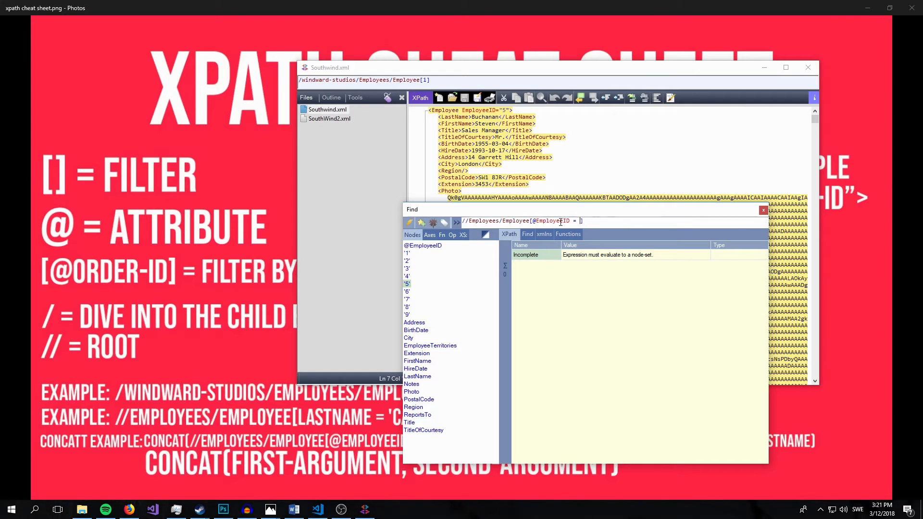
type("3")
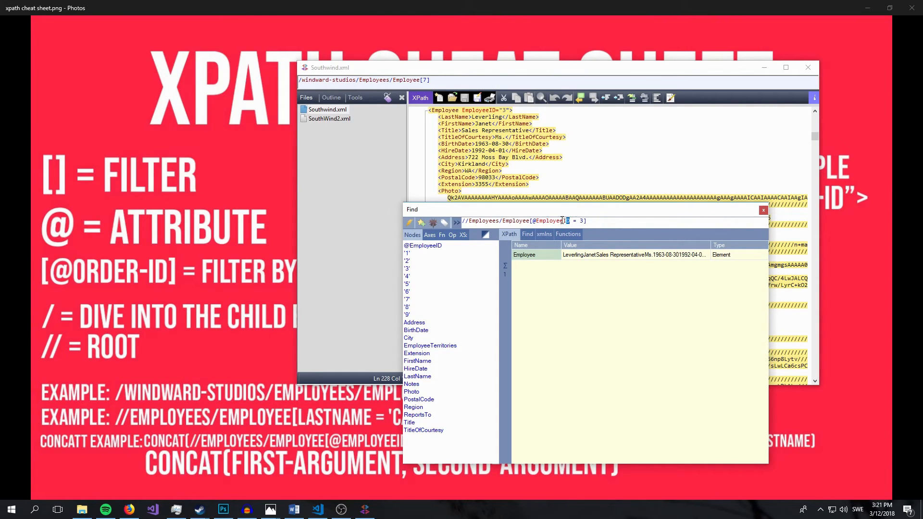
Show Janet Leverling's Employee record with EmployeeID 3 in the Southwind.xml document
double_click(551, 221)
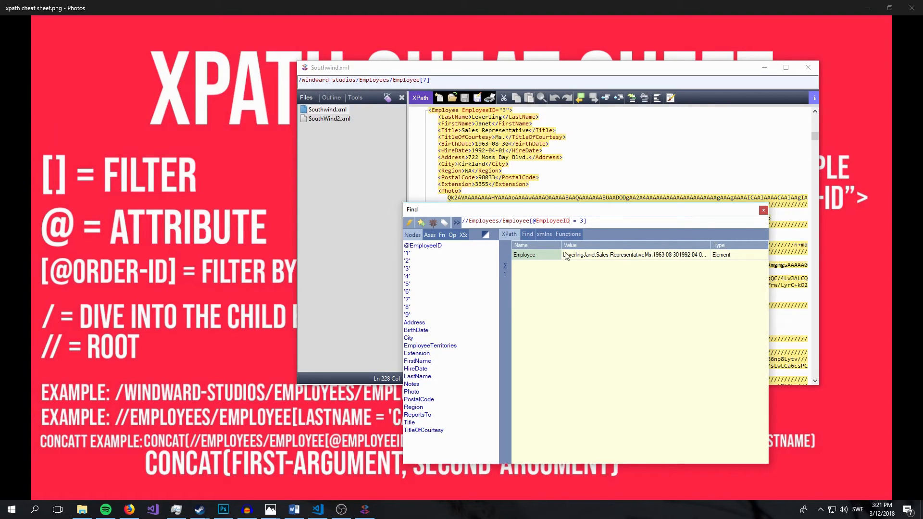
mouse_move(599, 269)
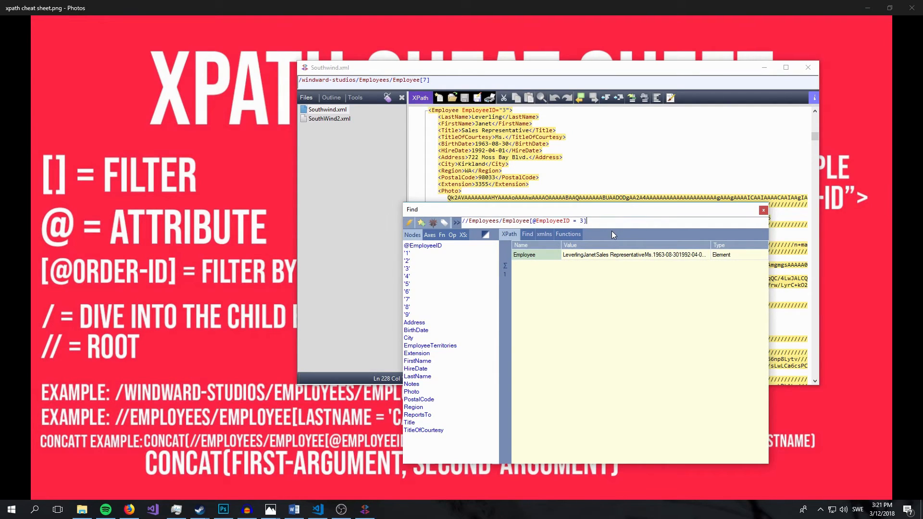
mouse_move(608, 228)
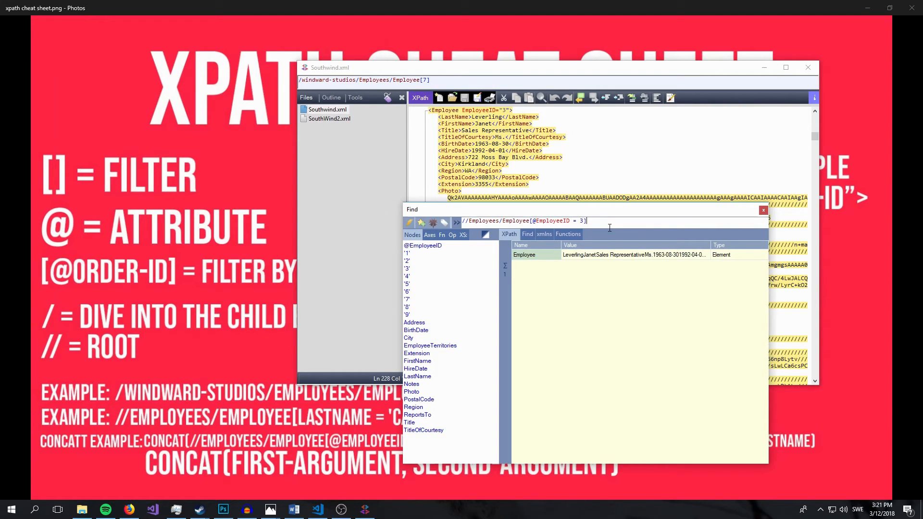
mouse_move(616, 213)
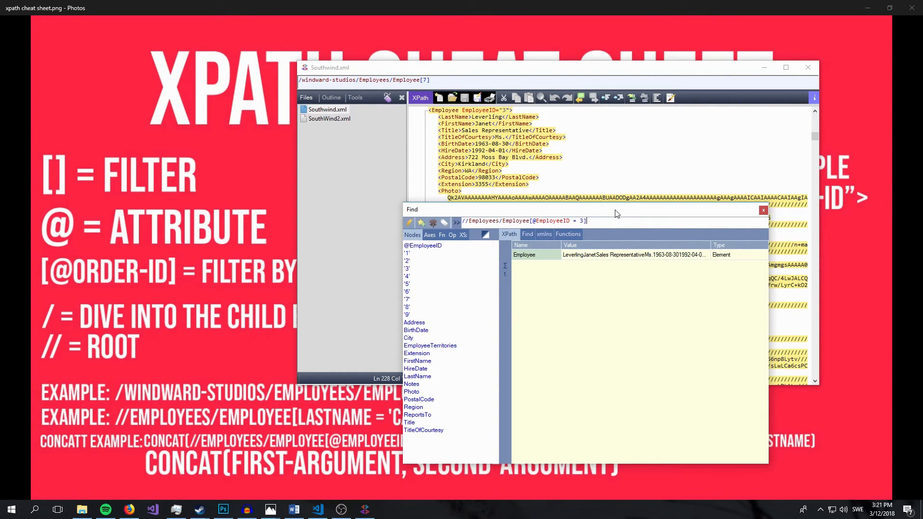
mouse_move(608, 218)
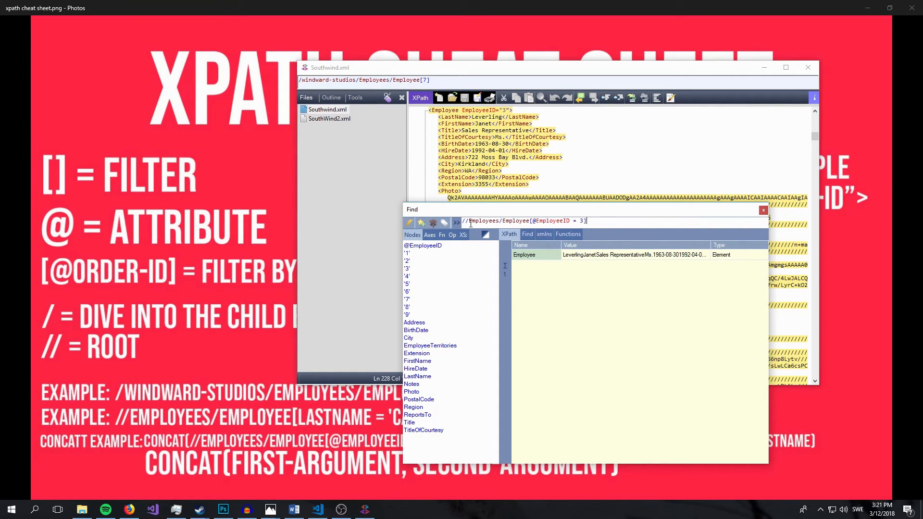
mouse_move(595, 222)
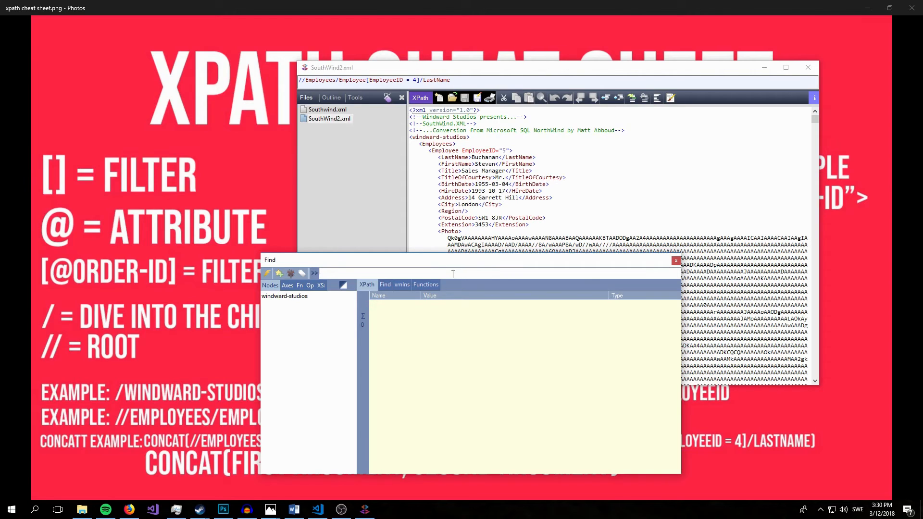
mouse_move(451, 271)
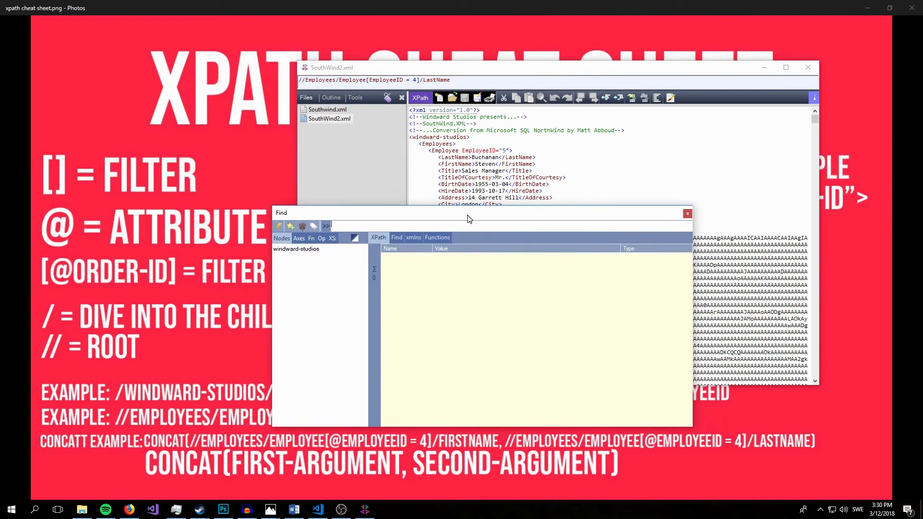
mouse_move(516, 254)
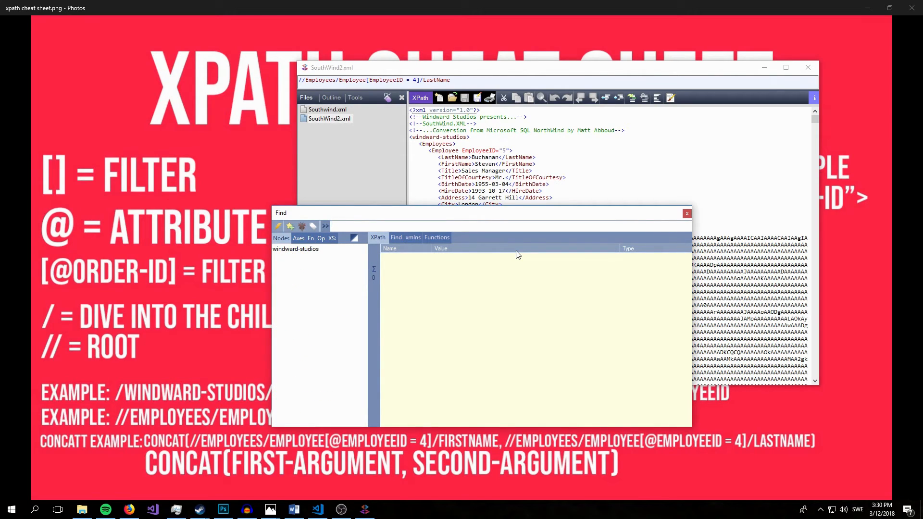
Pick concat from the Fn list and give it the single argument //Employees/Employee
type("concat")
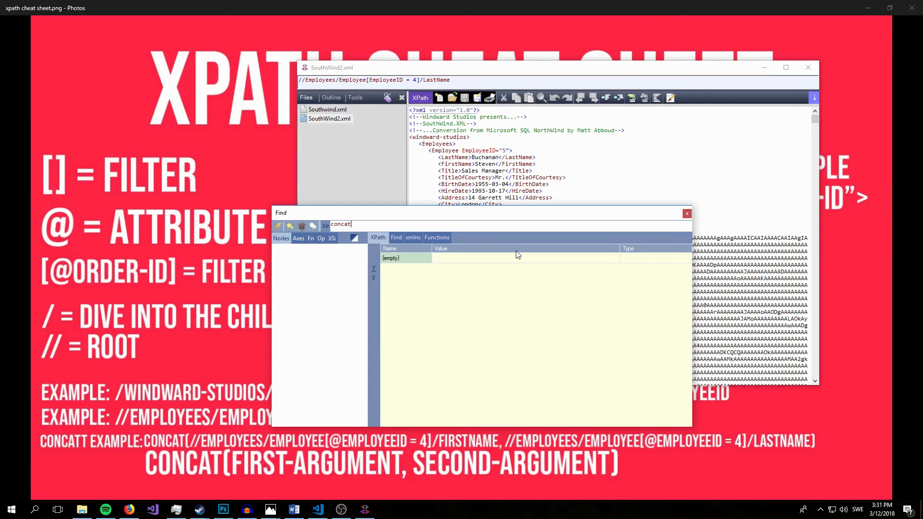
left_click(310, 238)
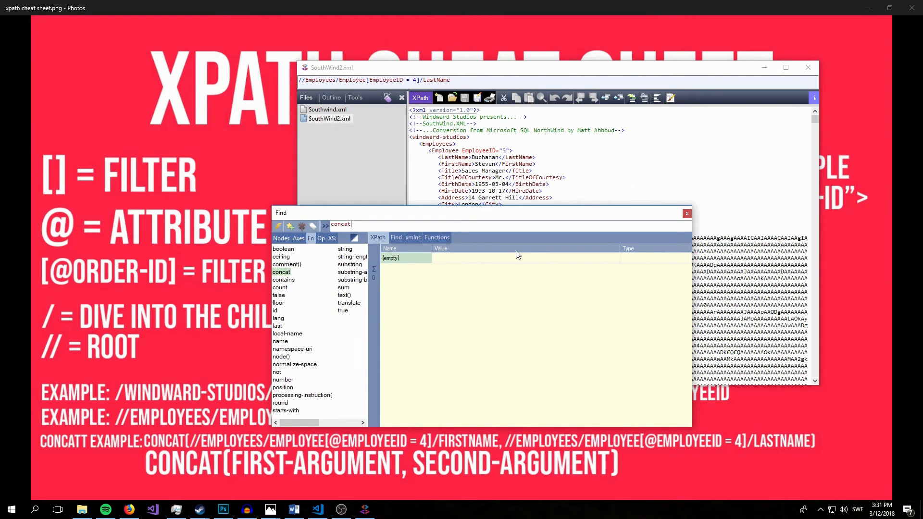
type("()")
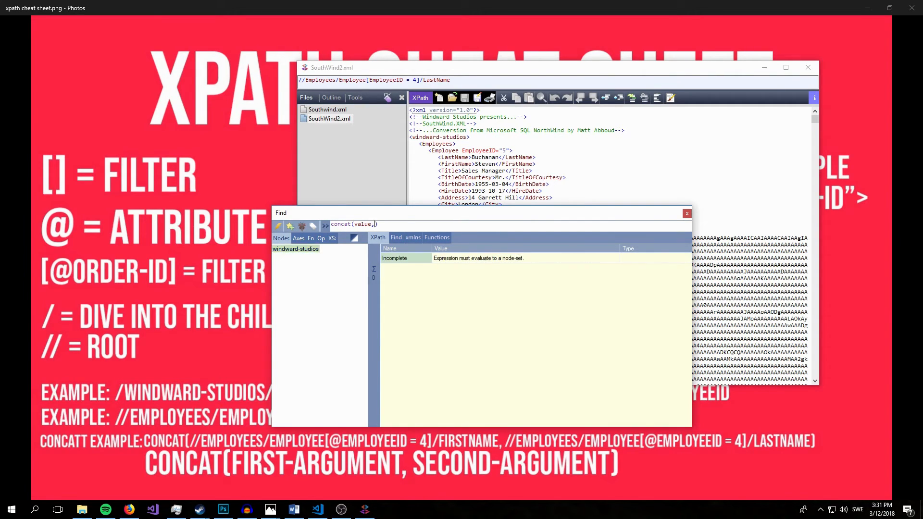
type("value2")
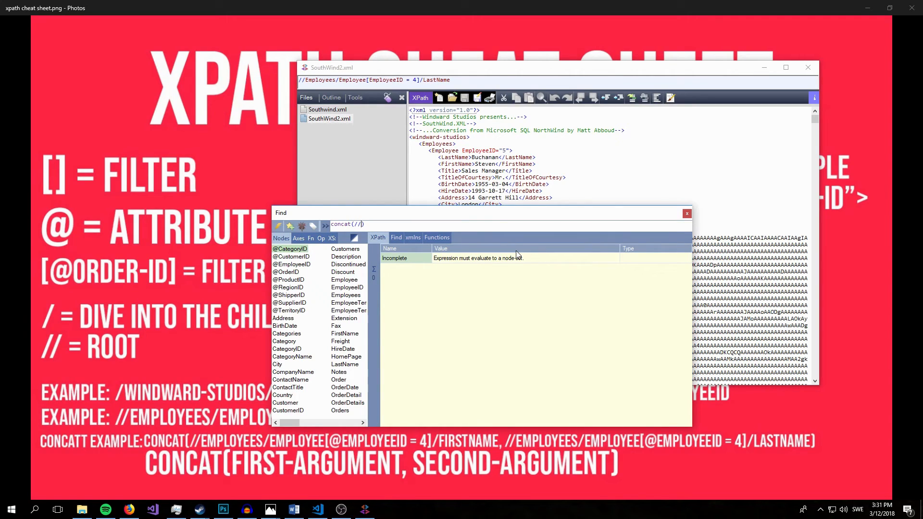
type("Emp")
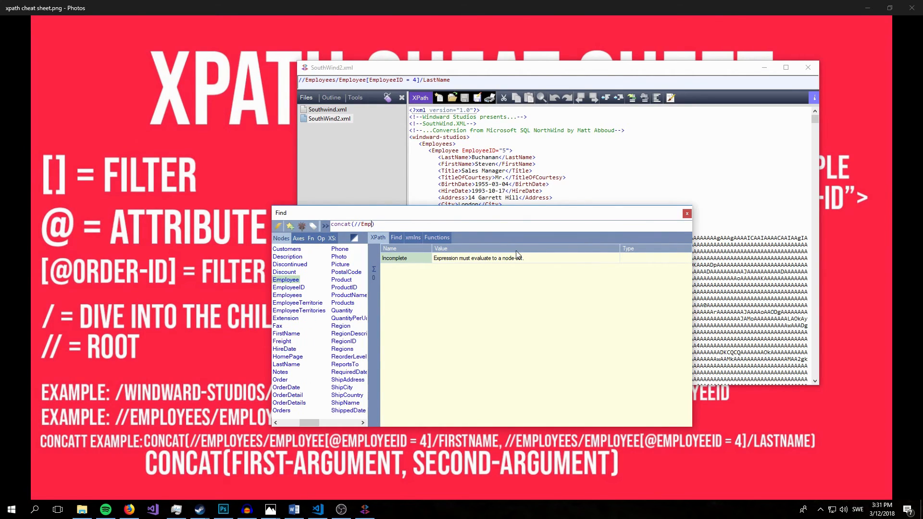
type("oyees)")
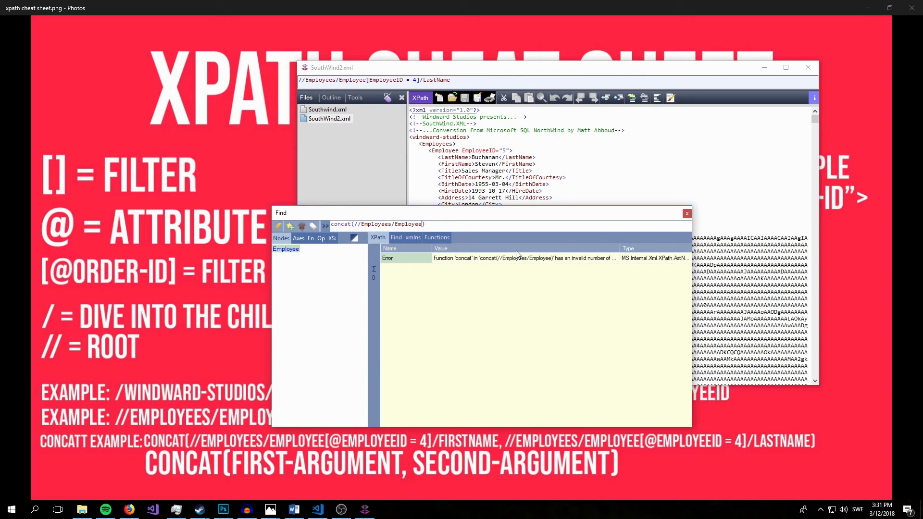
type("[]")
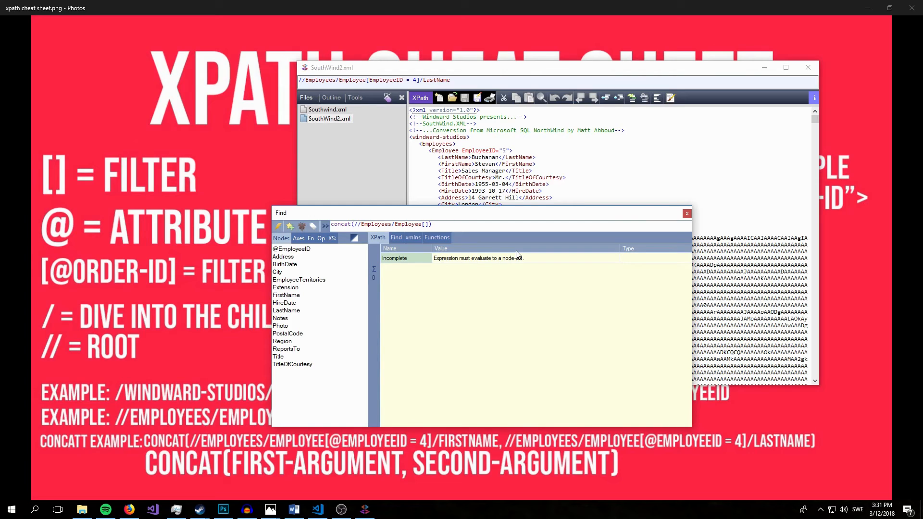
type("@")
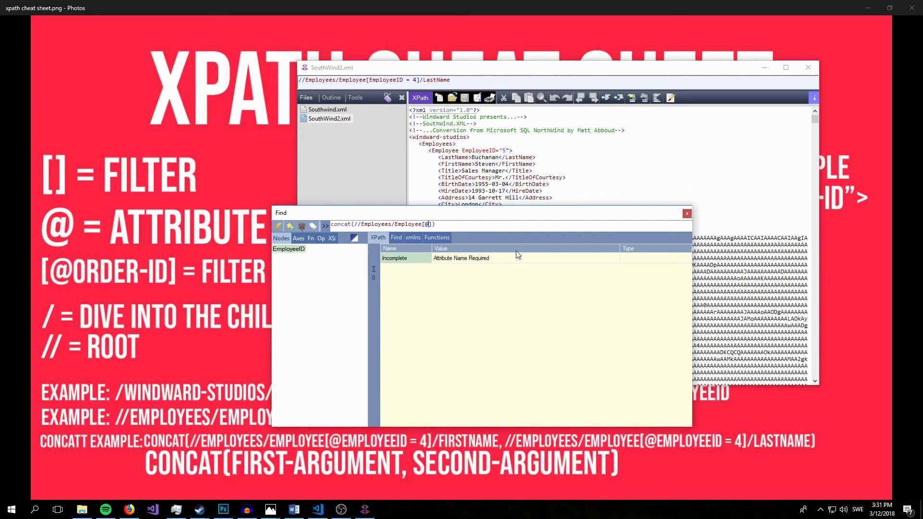
type("EmployeeID = 4")
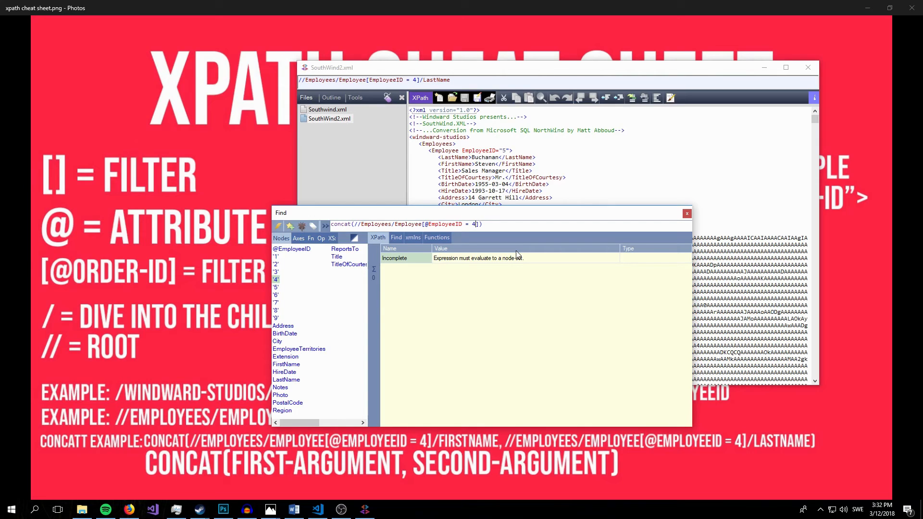
double_click(444, 224)
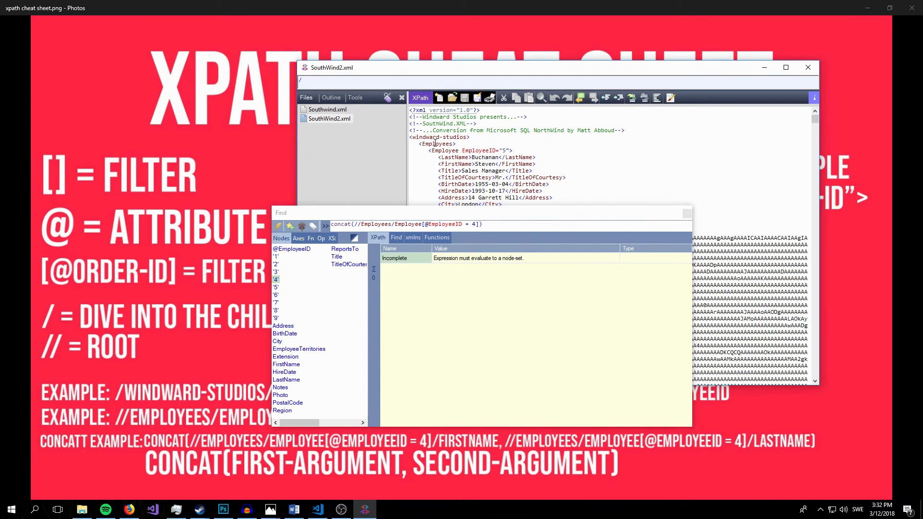
left_click(436, 144)
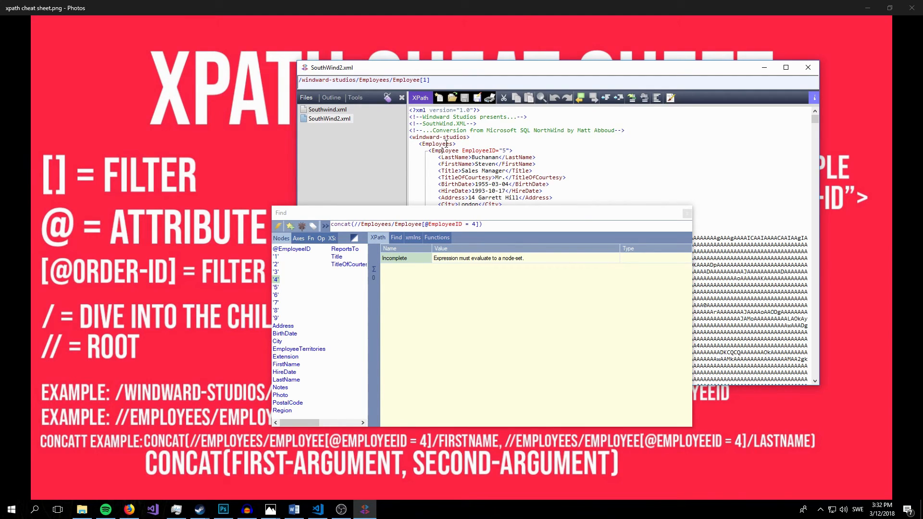
left_click(437, 144)
type("/FirstName, //Employees/Employee[@EmployeeID = 4]/FirstName")
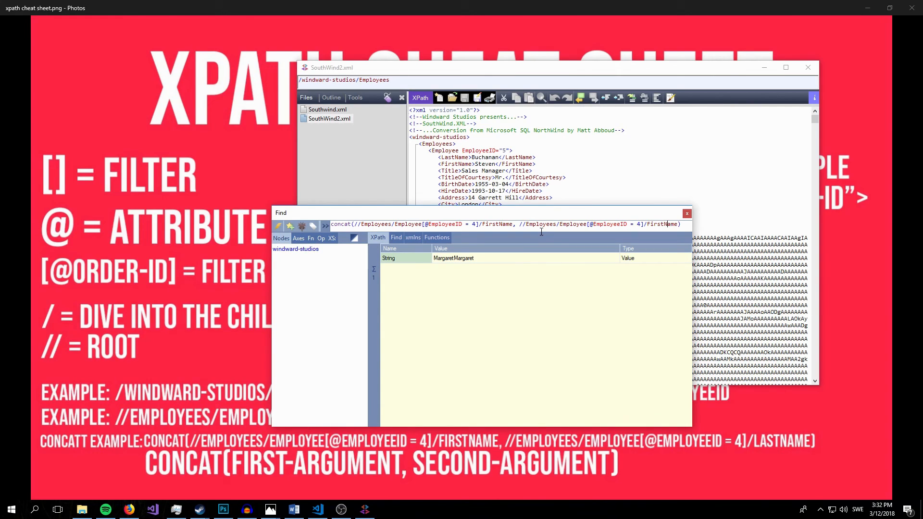
Select 'First' in the second FirstName argument so it can become Last
double_click(653, 224)
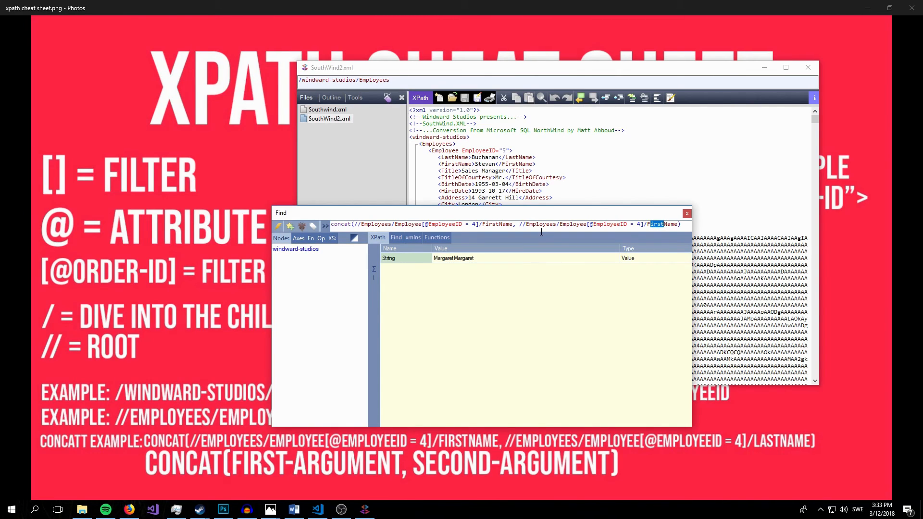
left_click(310, 237)
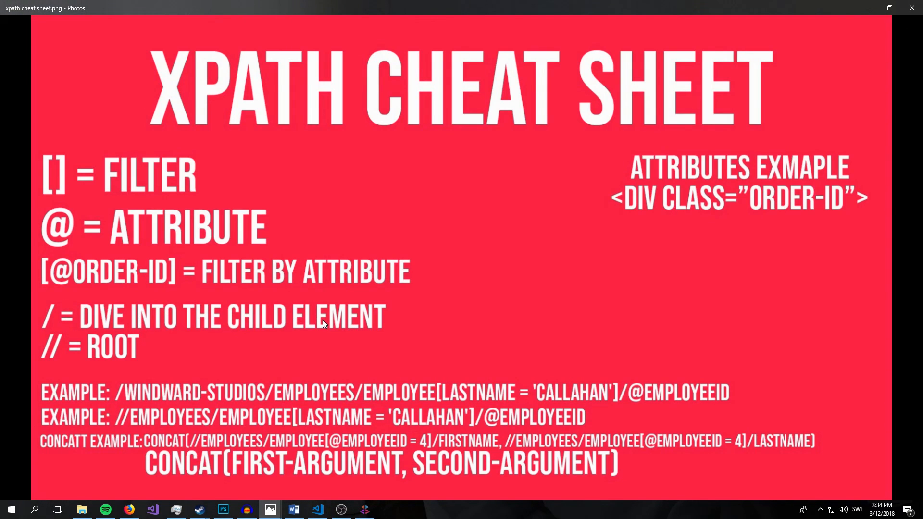
mouse_move(44, 173)
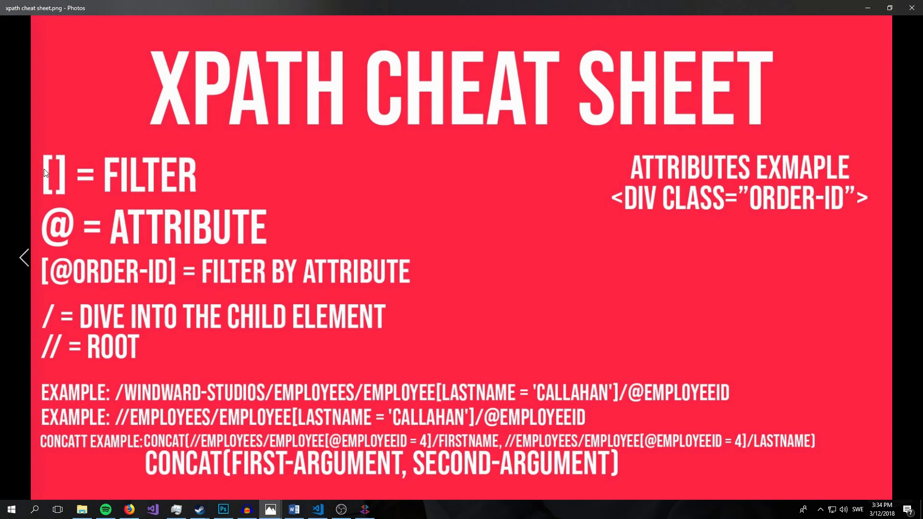
mouse_move(96, 172)
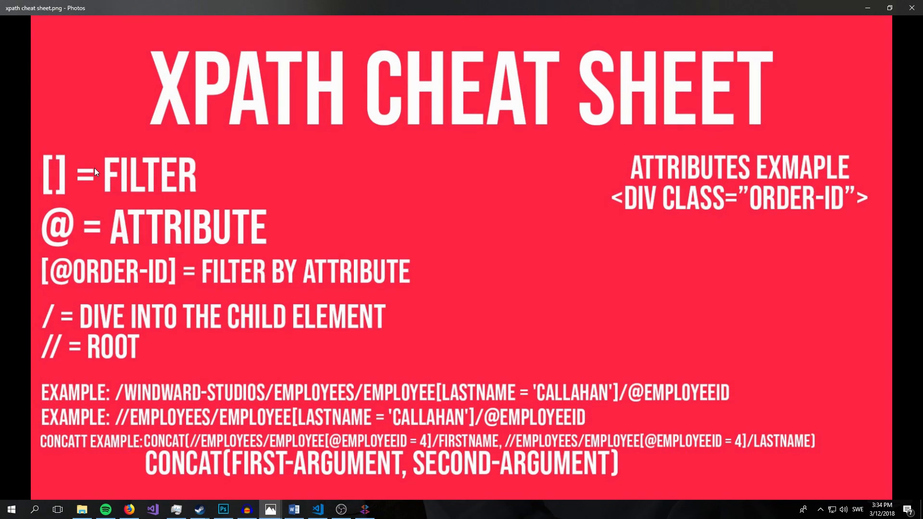
mouse_move(98, 236)
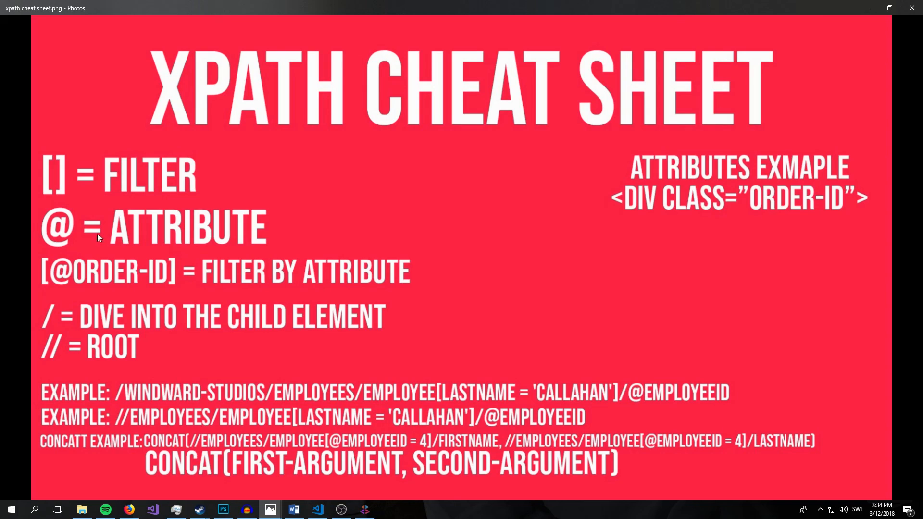
mouse_move(82, 230)
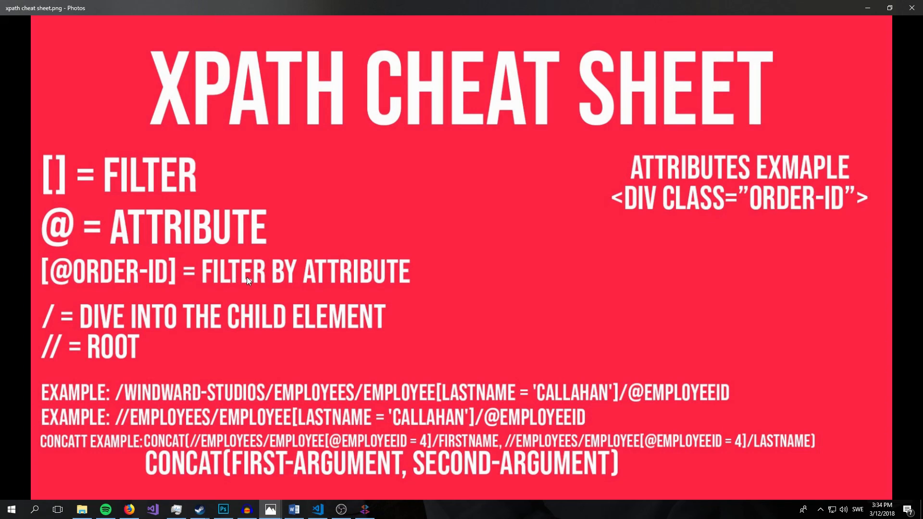
mouse_move(113, 289)
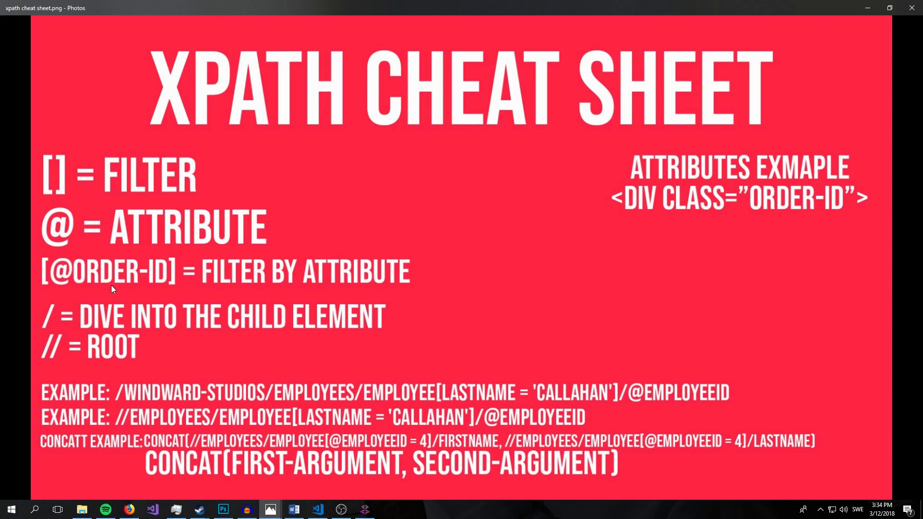
mouse_move(745, 191)
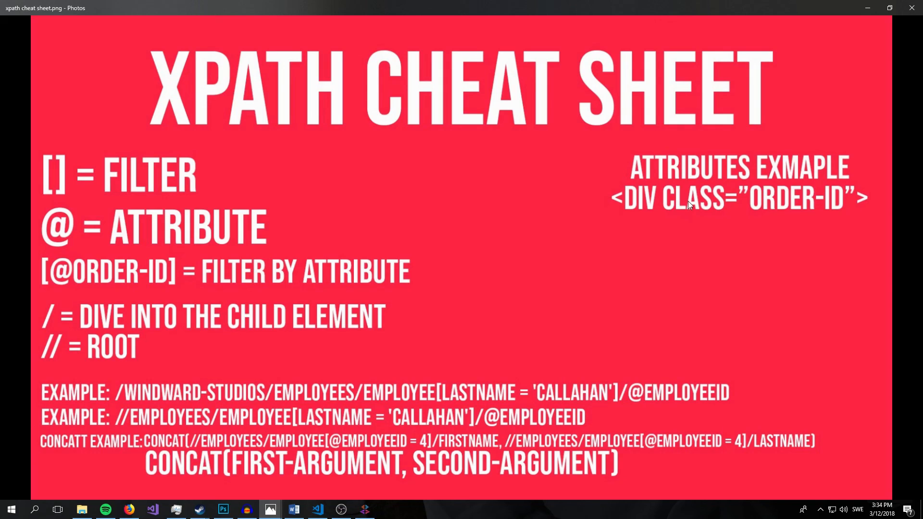
mouse_move(394, 444)
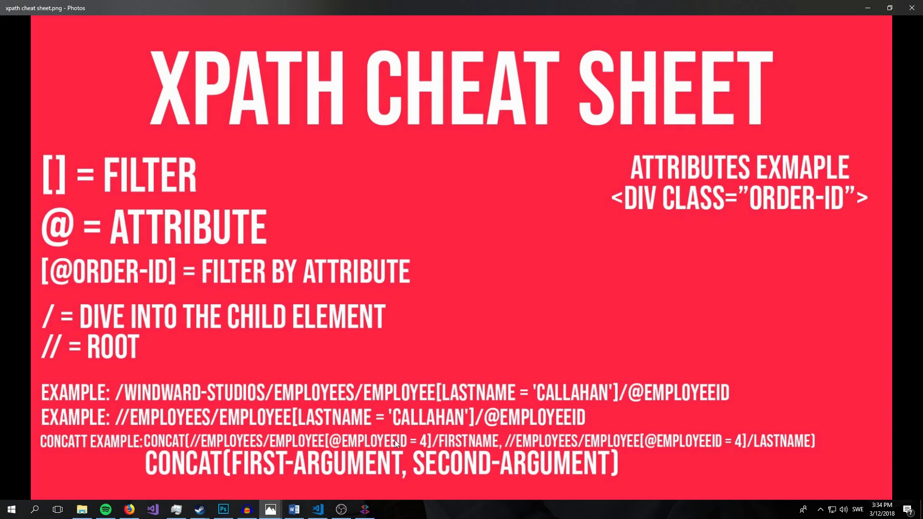